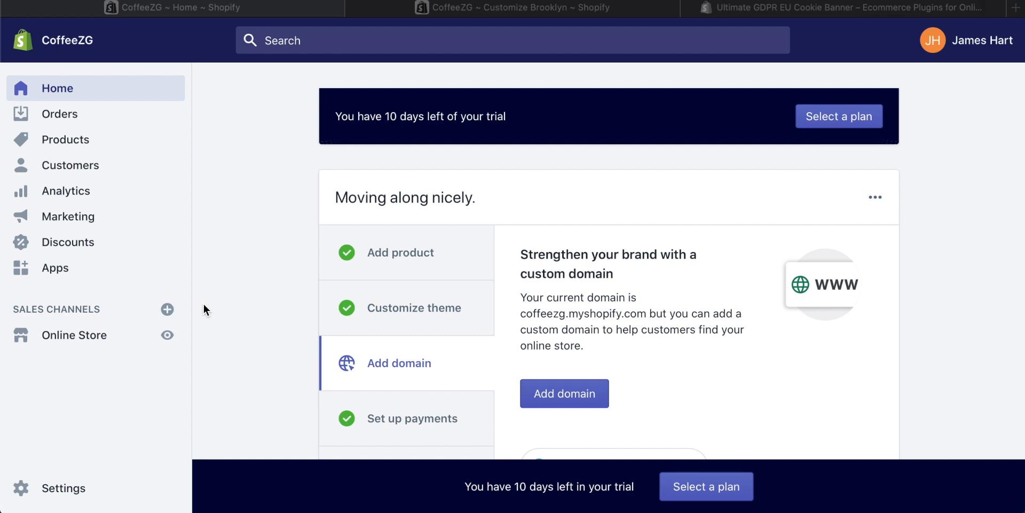
mouse_move(247, 197)
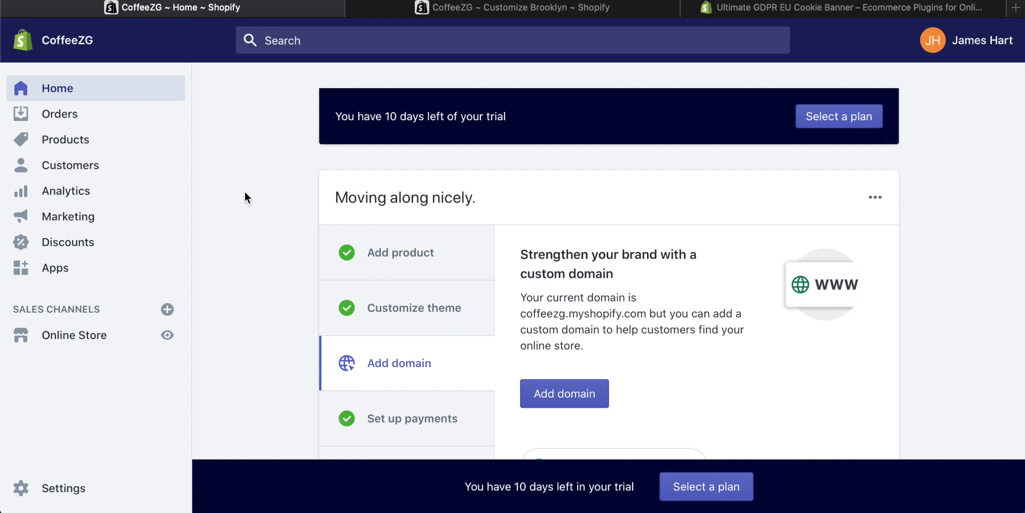
mouse_move(225, 233)
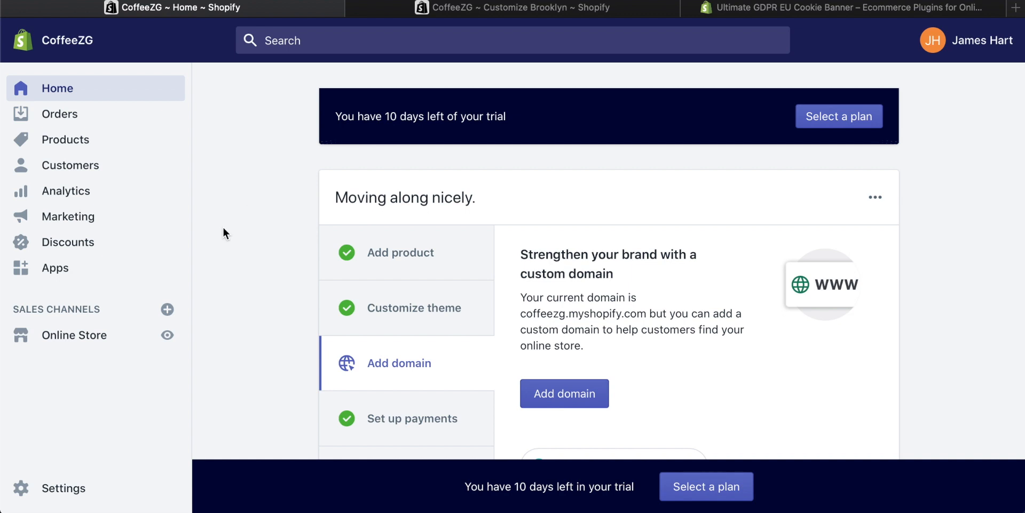
- Go to Online Store > Pages, where only the Our Story page is listed
left_click(74, 335)
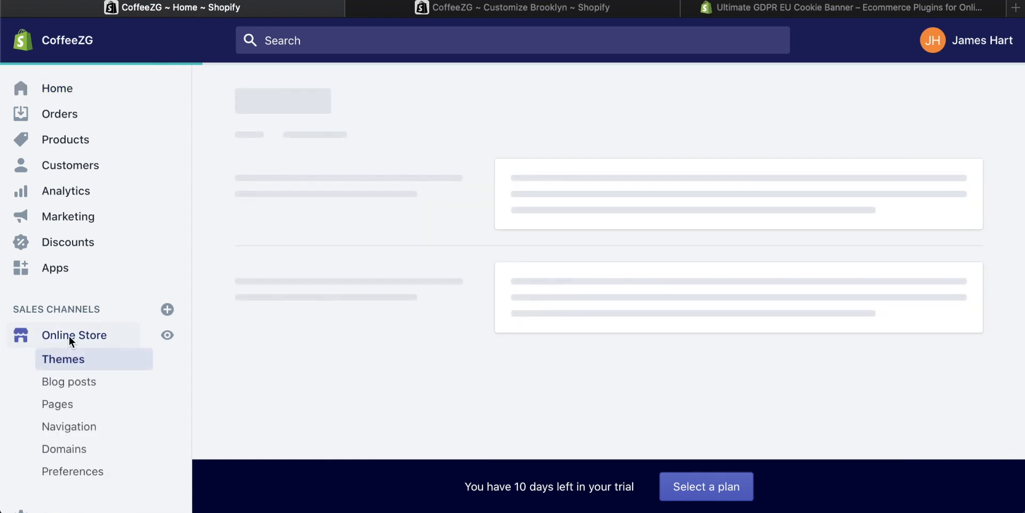
left_click(63, 358)
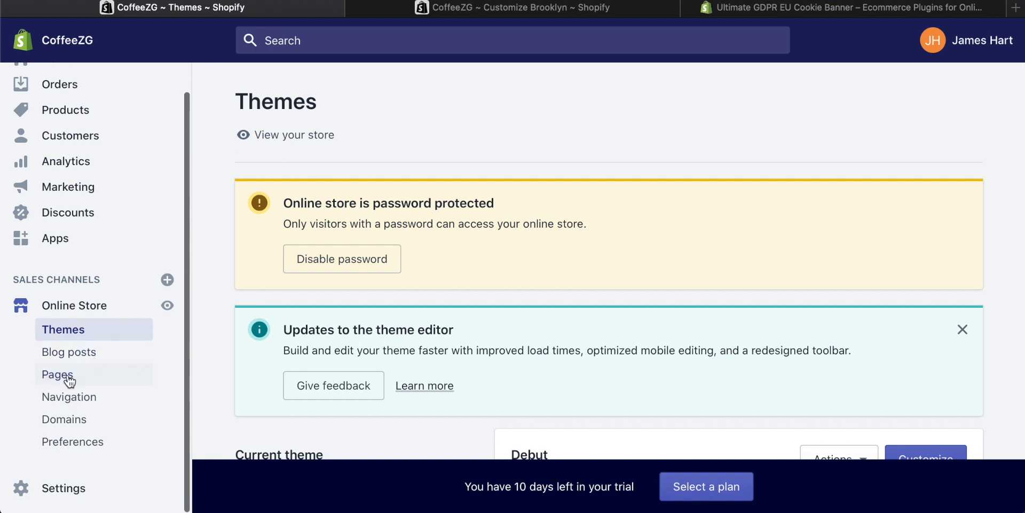
left_click(58, 374)
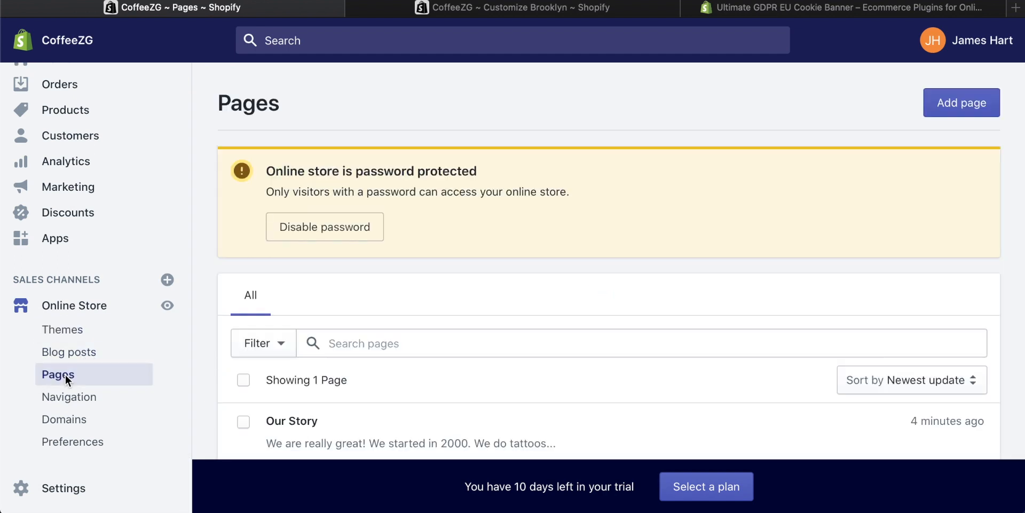
scroll("down", 3)
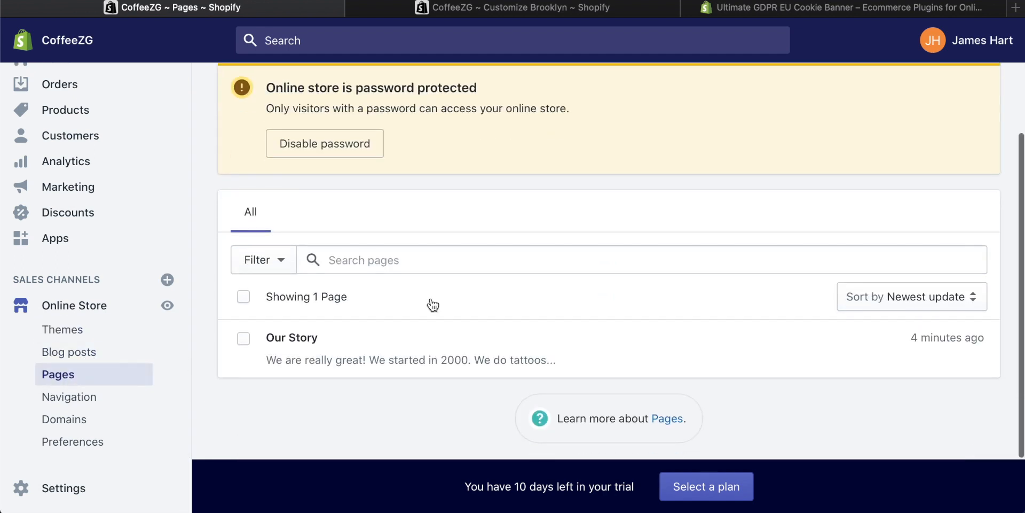
mouse_move(292, 337)
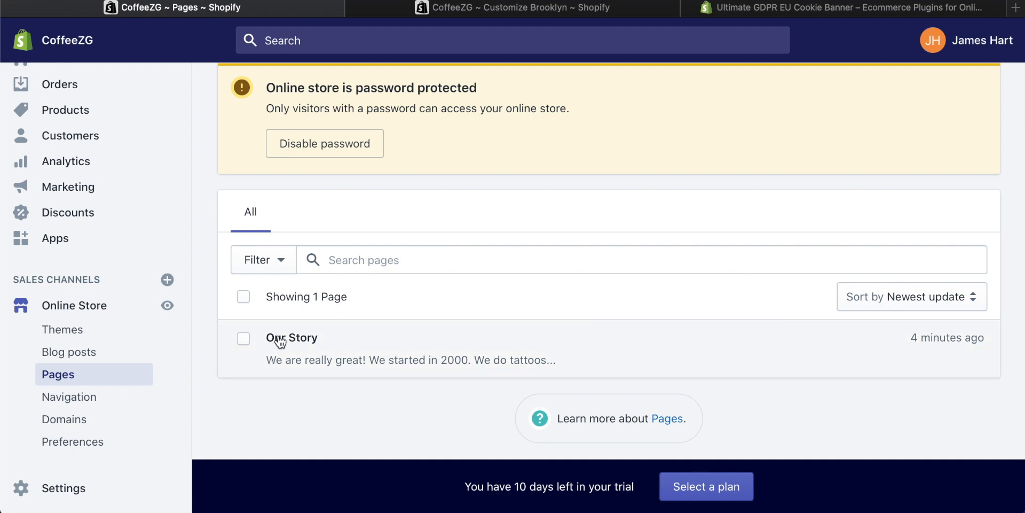
mouse_move(337, 352)
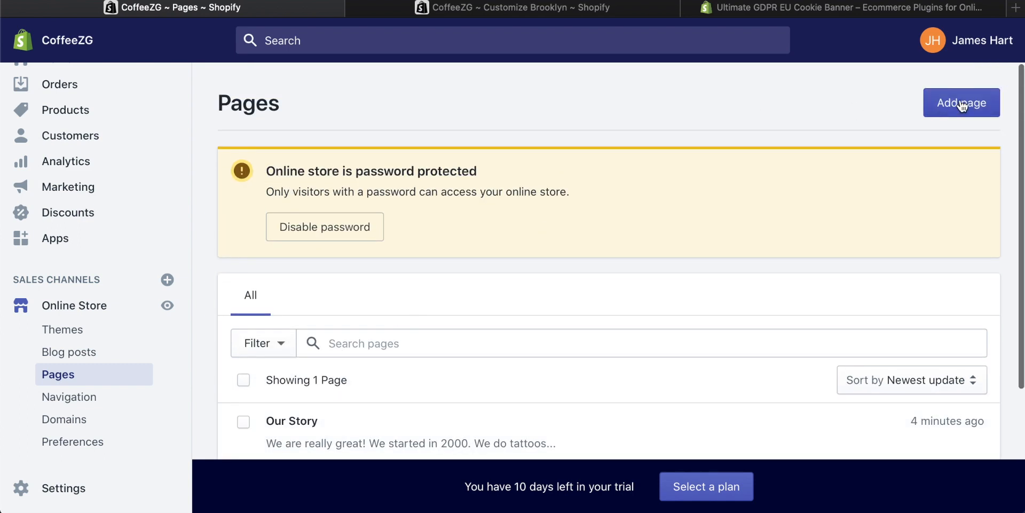
- Add a 'Contact Us' page whose body says 'Hi we are here from 9-5 Mon-Fri' and mentions the forms below
left_click(961, 102)
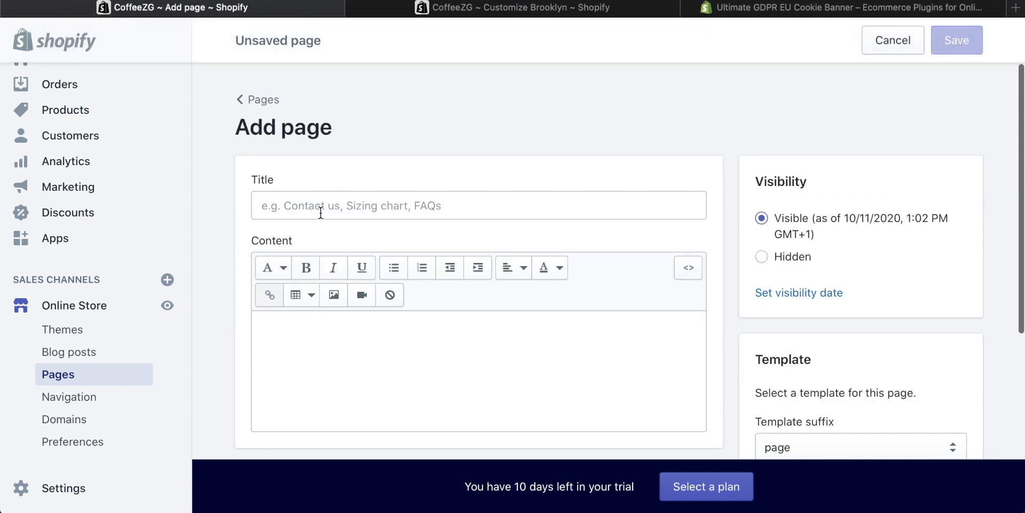
type("Contact Us")
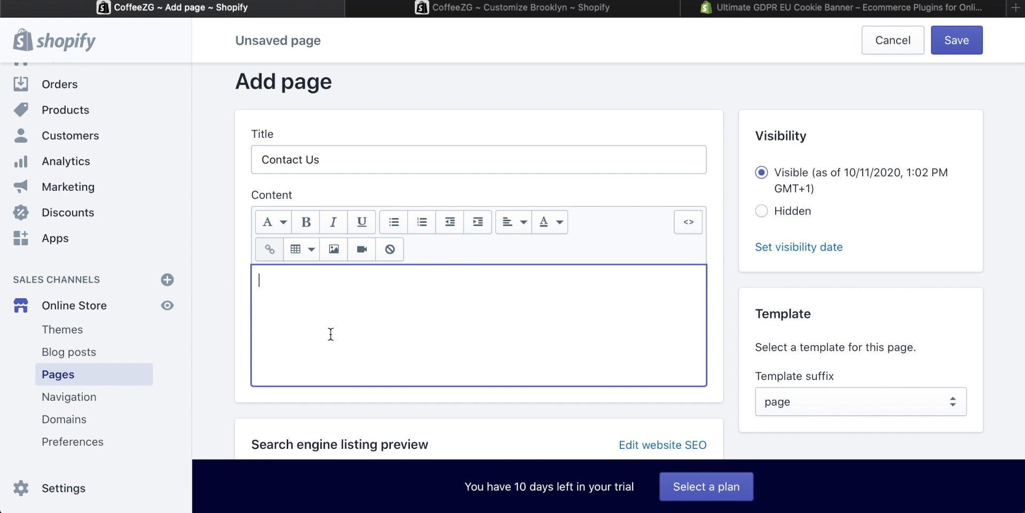
type("Hi we are here from 9-5 Mon-Fri")
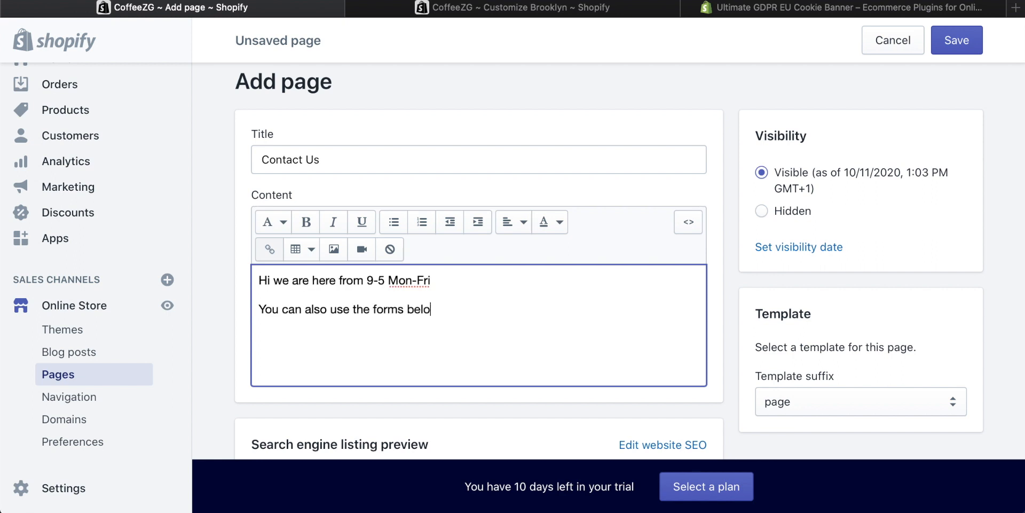
type("w.")
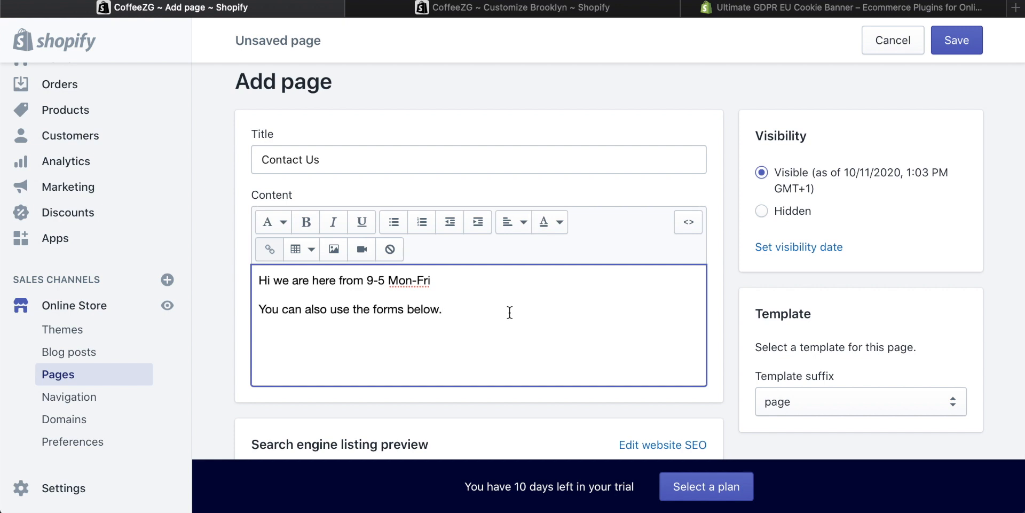
mouse_move(310, 160)
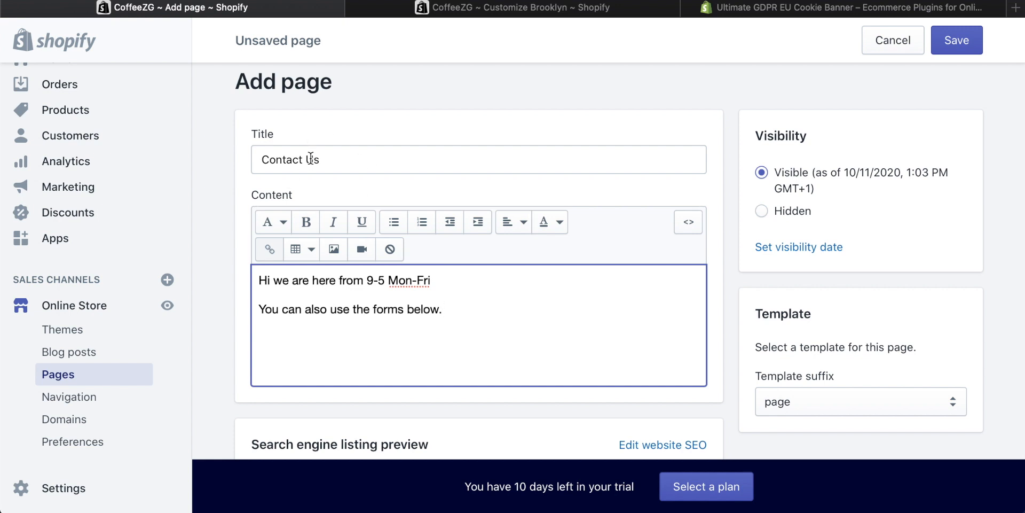
mouse_move(361, 249)
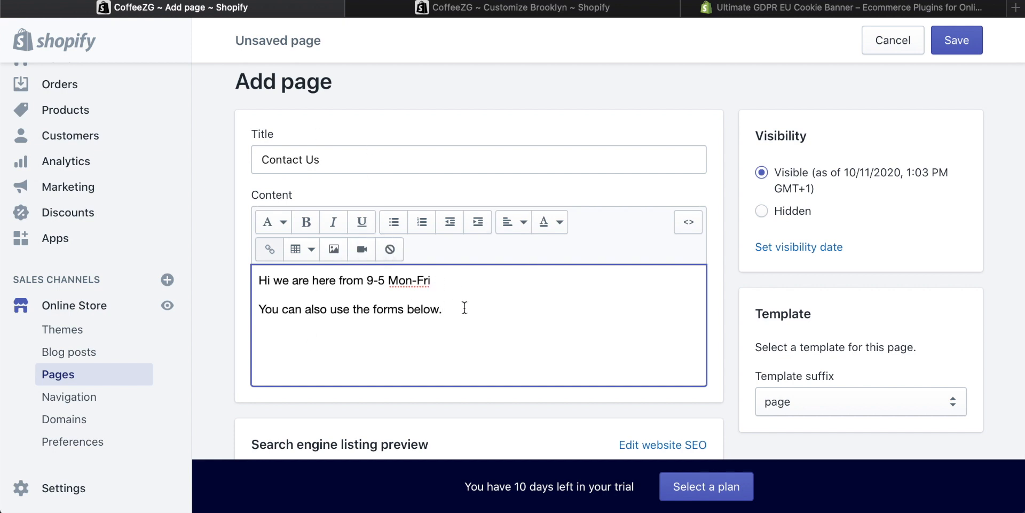
- Set the Contact Us page's template suffix to page.contact
scroll("down", 3)
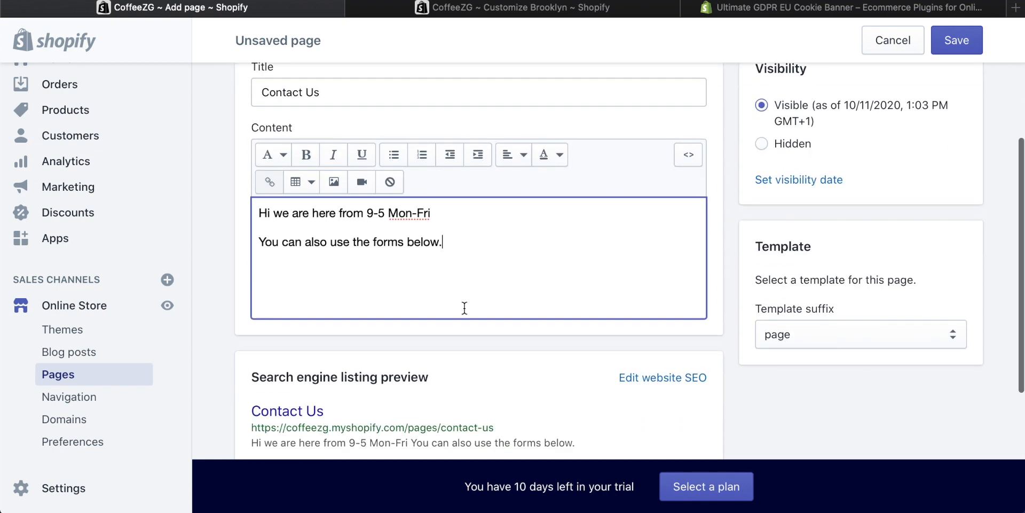
mouse_move(804, 247)
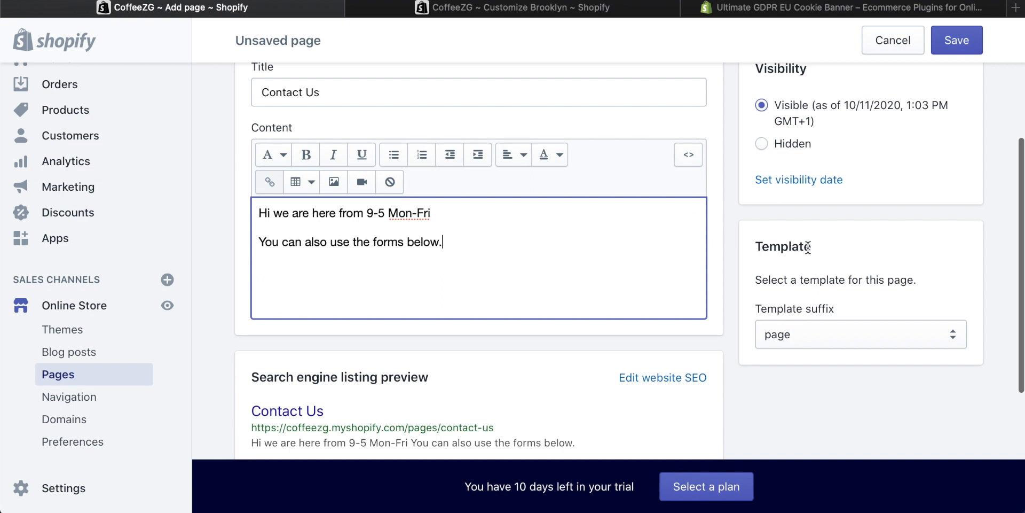
left_click(859, 334)
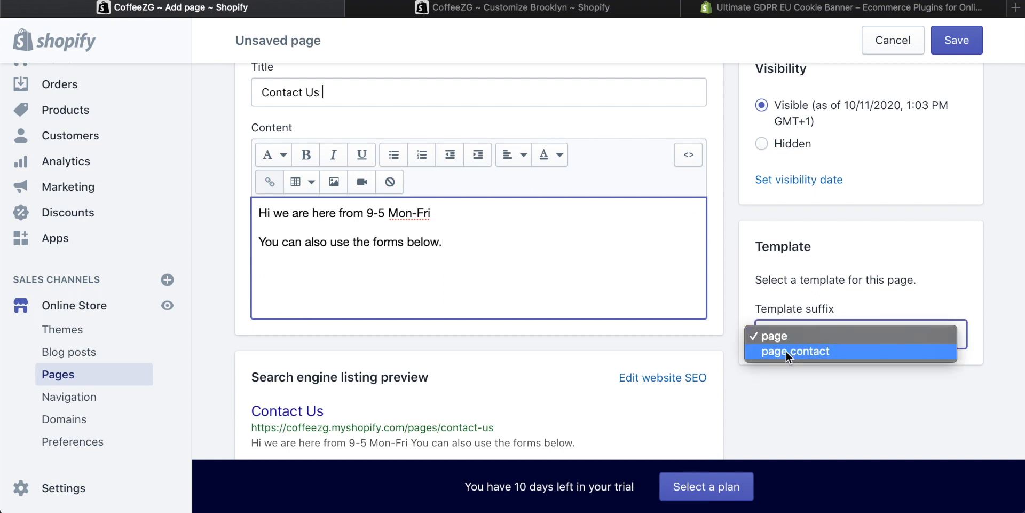
left_click(796, 351)
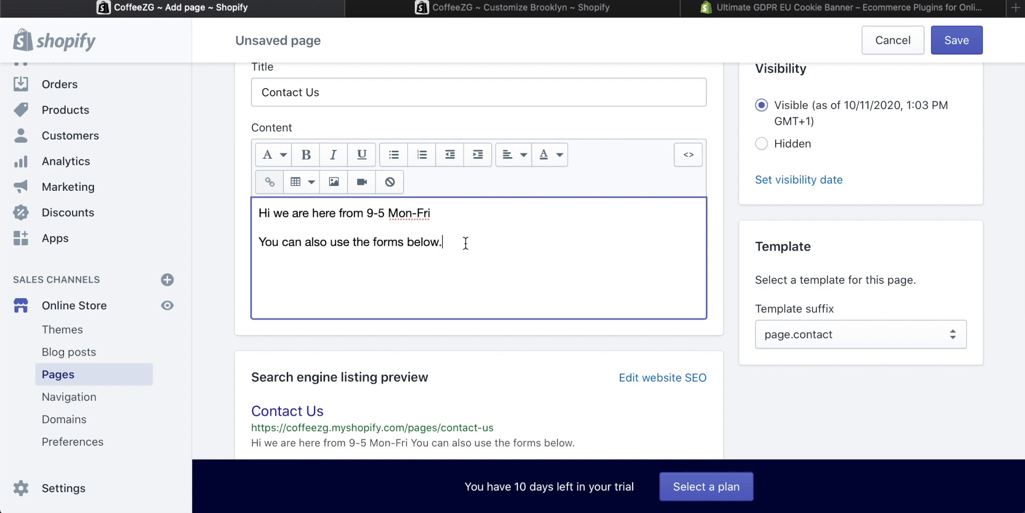
mouse_move(814, 336)
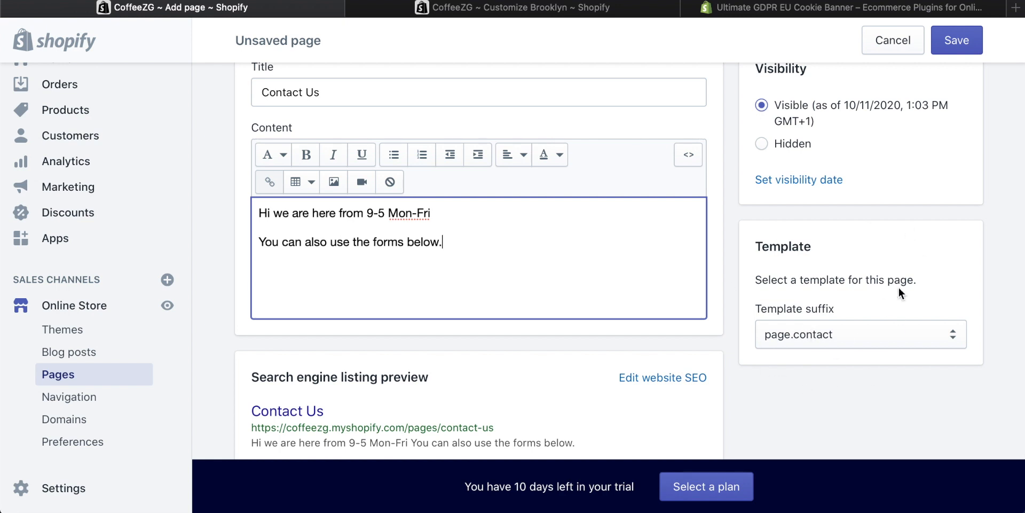
left_click(860, 334)
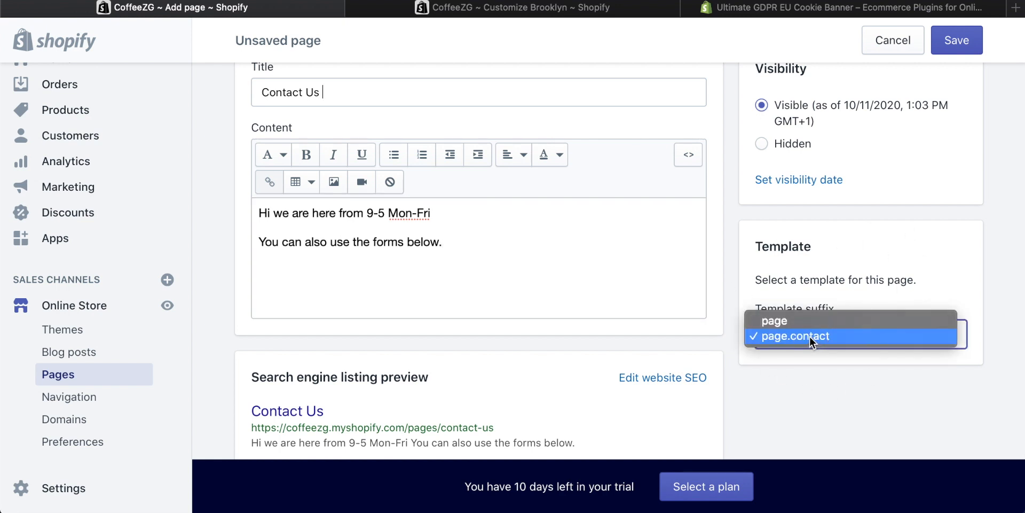
left_click(795, 336)
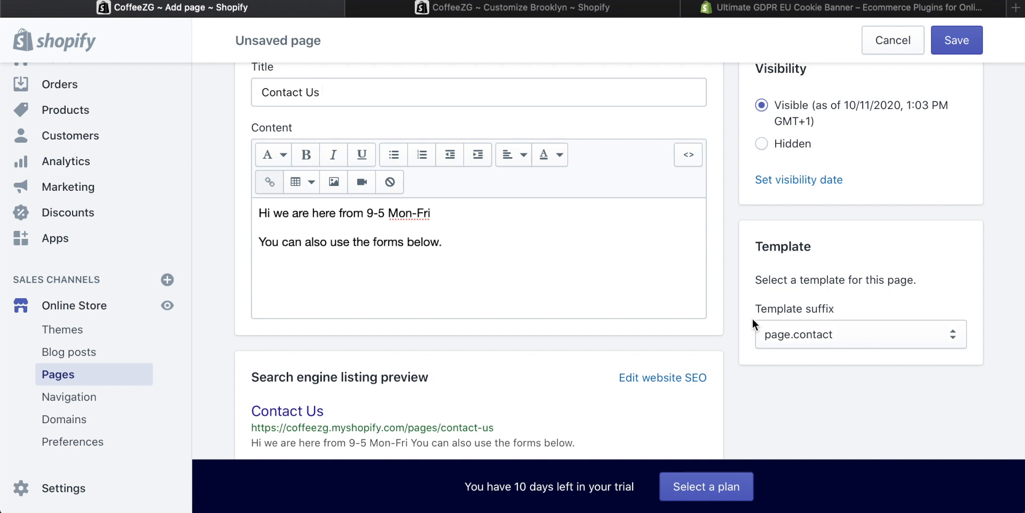
mouse_move(816, 259)
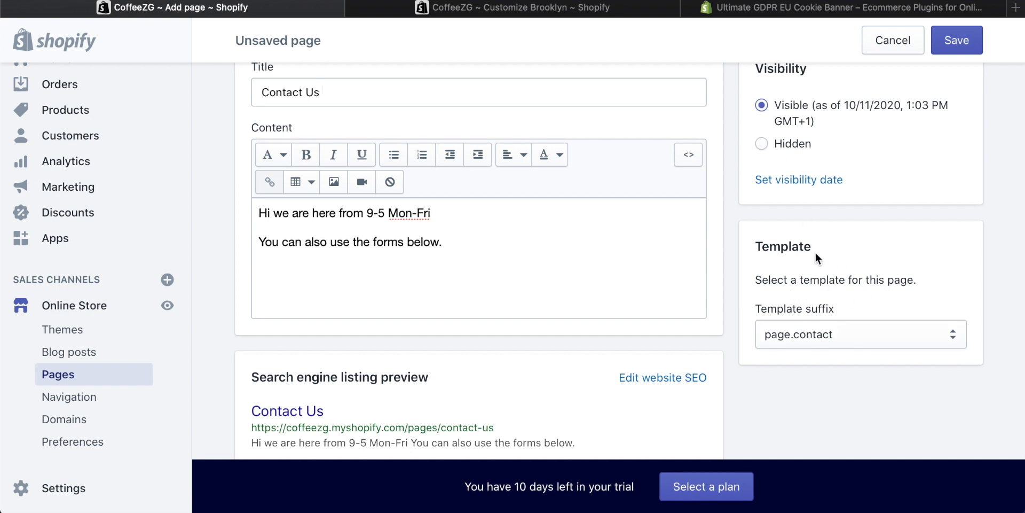
mouse_move(781, 246)
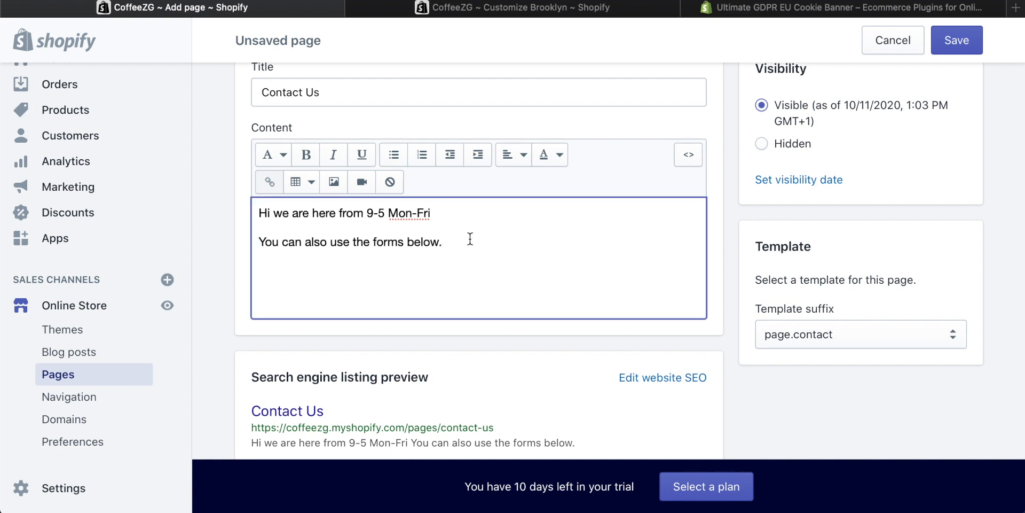
- Set the search engine listing page title to 'CoffeeZG - Contact Us'
scroll("down", 3)
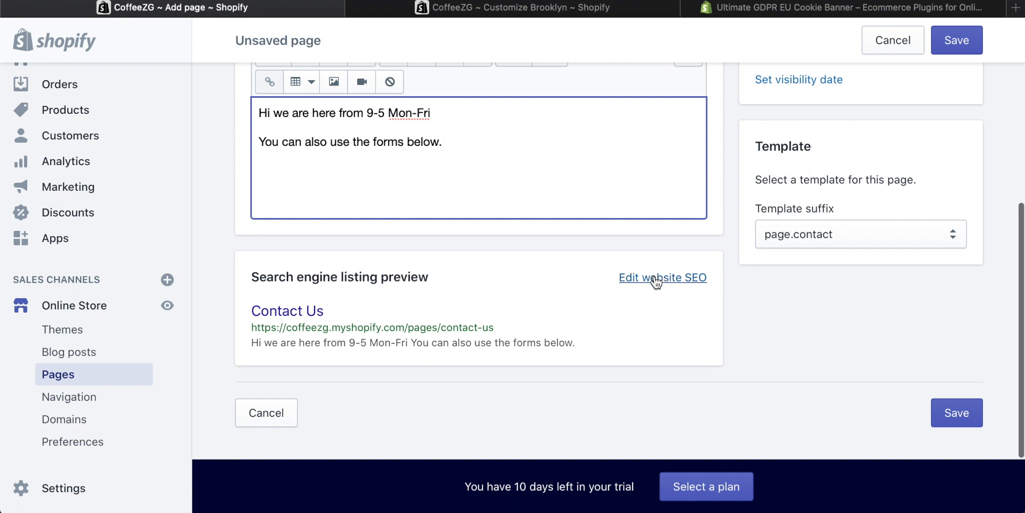
left_click(662, 277)
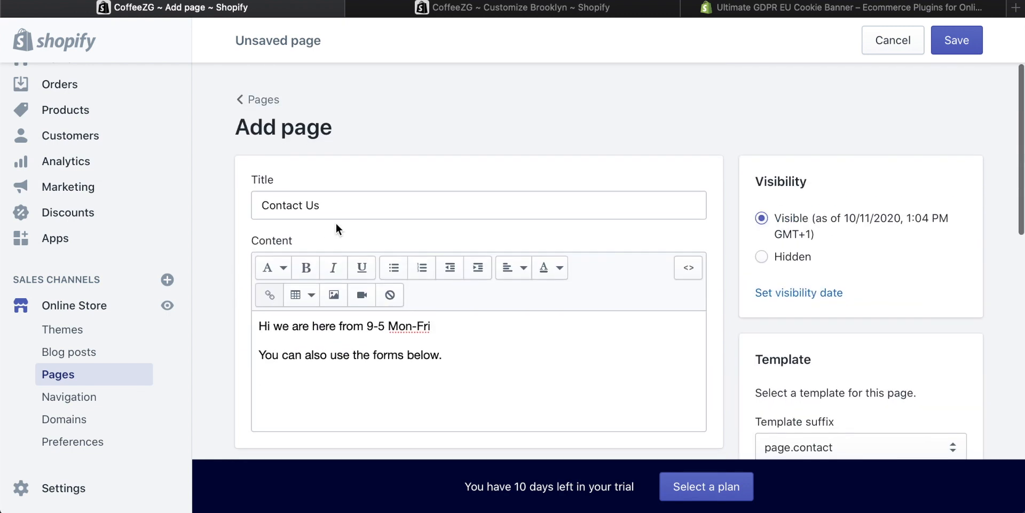
scroll("down", 3)
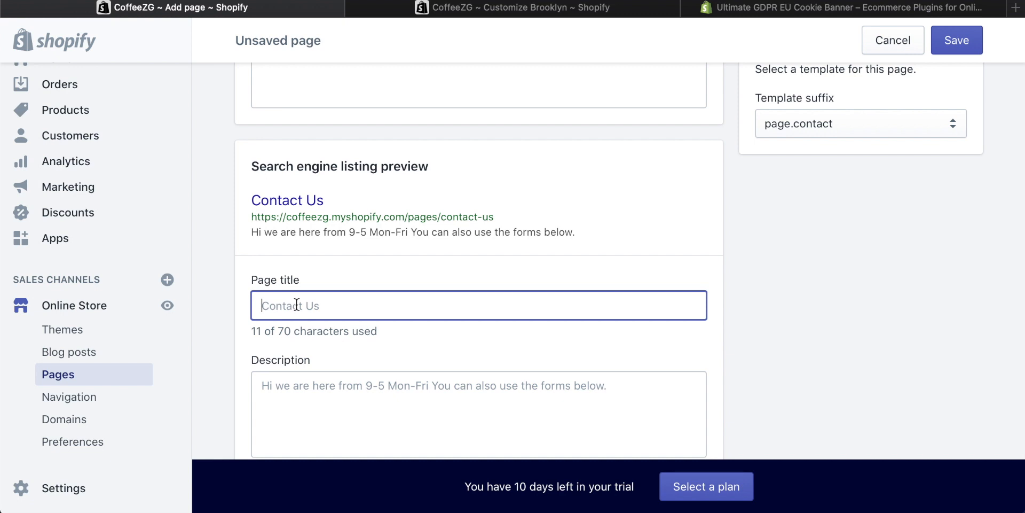
type("CoffeeZG -")
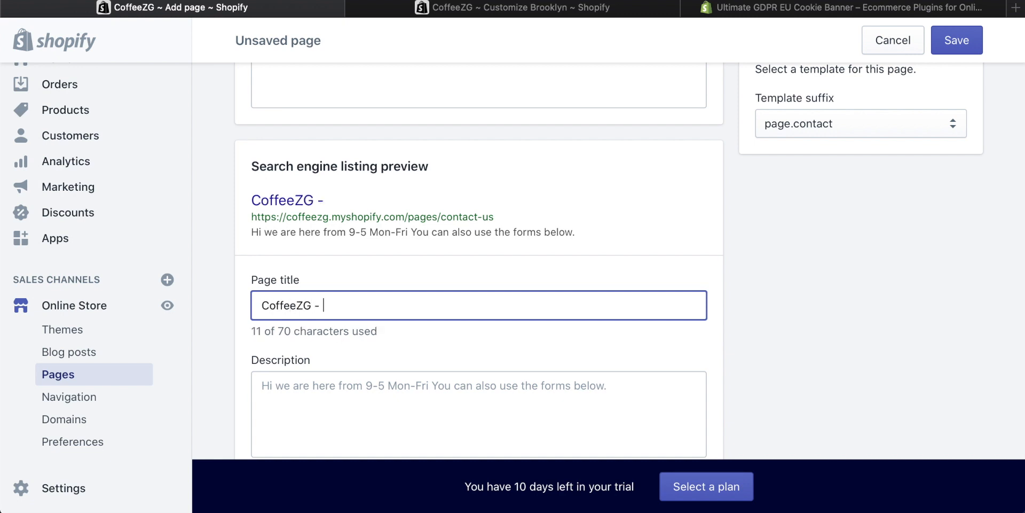
type("Contact Us")
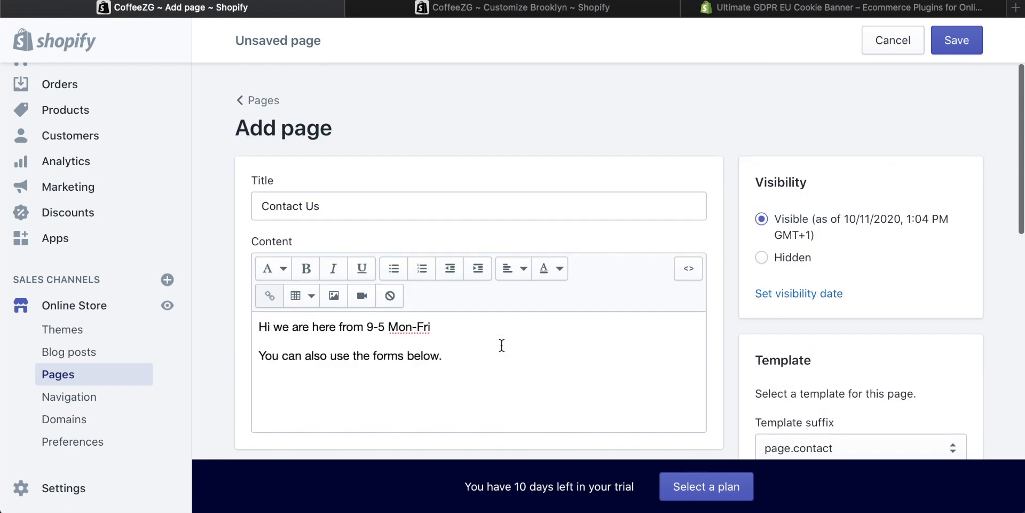
mouse_move(293, 227)
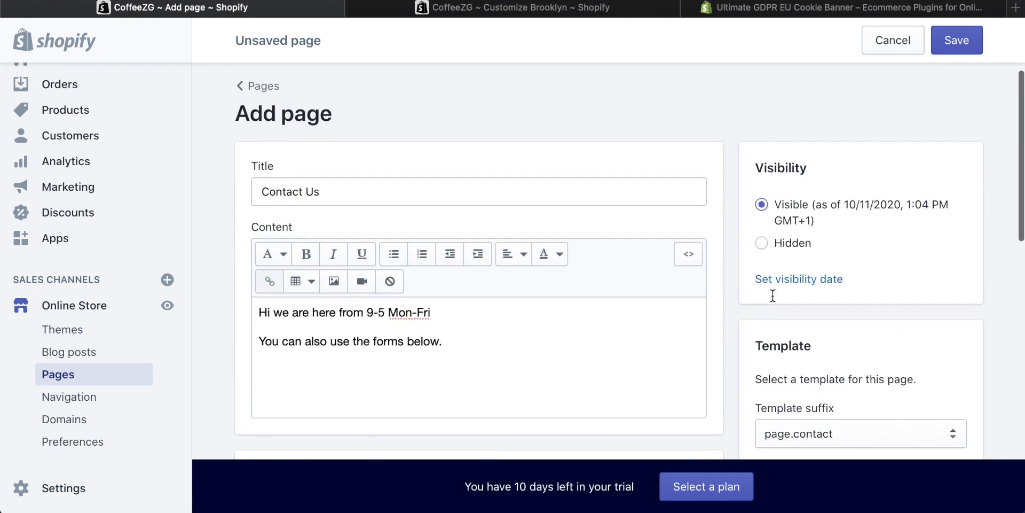
mouse_move(802, 222)
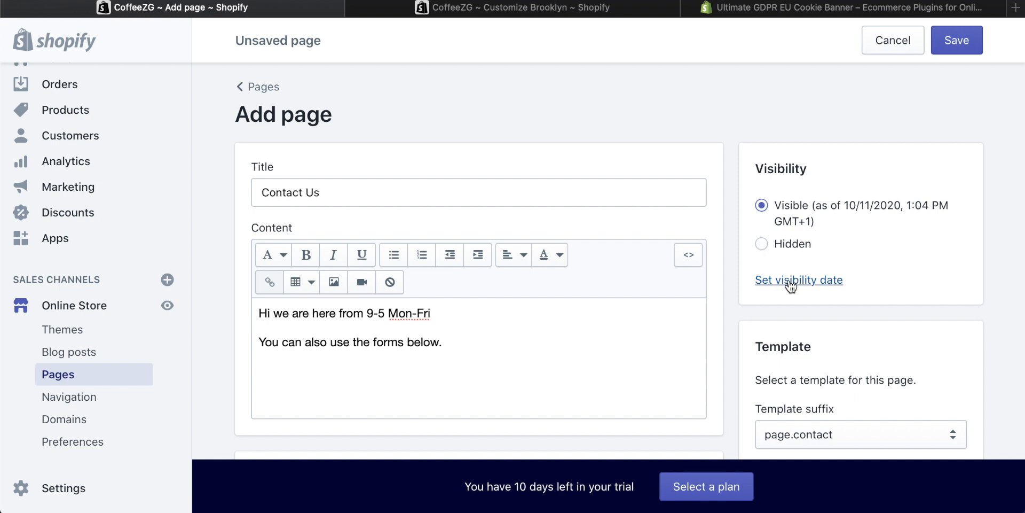
- Keep the Contact Us page visible immediately instead of scheduling it, and save it
left_click(799, 279)
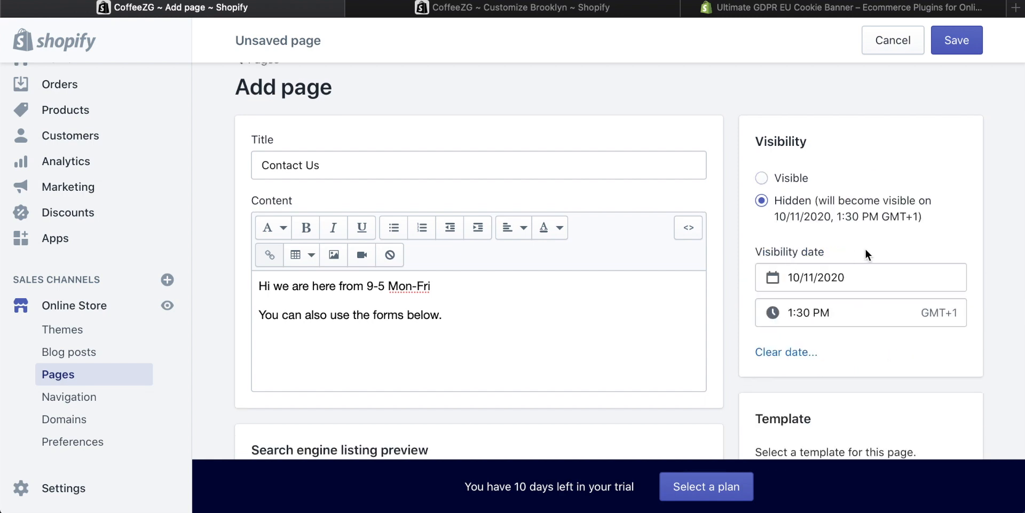
scroll("down", 3)
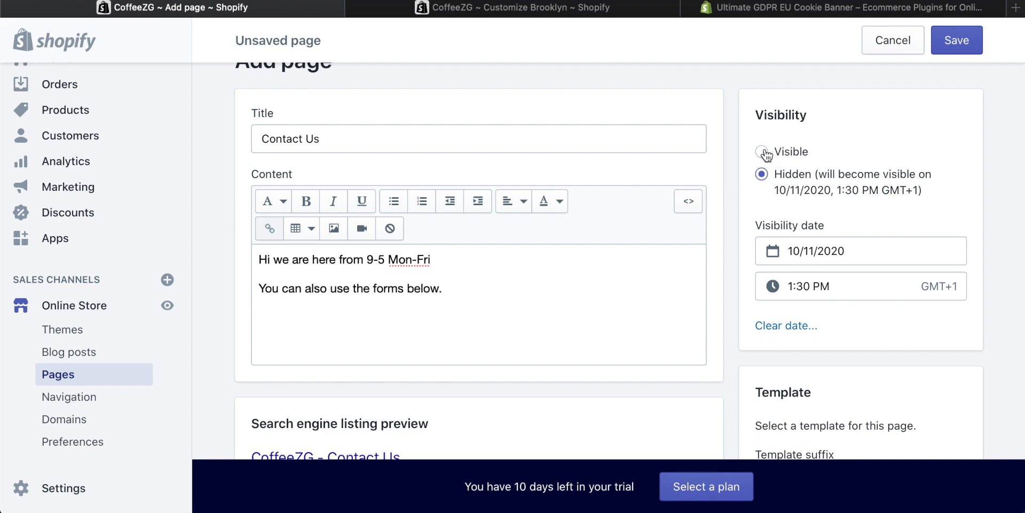
left_click(761, 152)
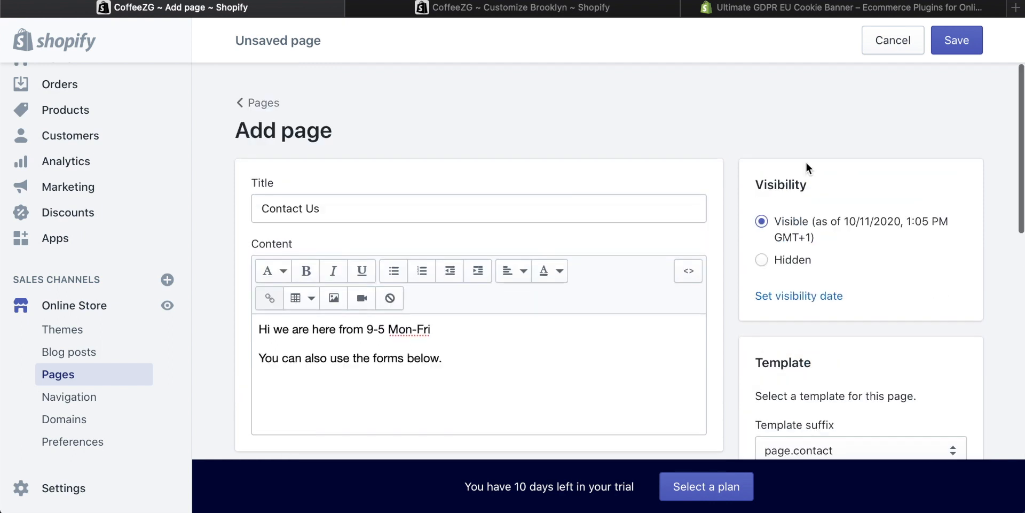
left_click(956, 40)
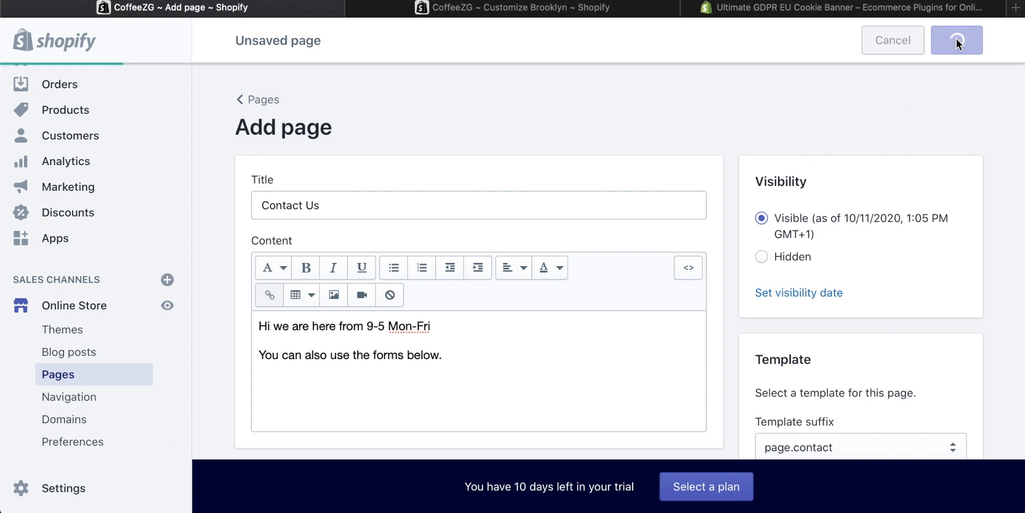
left_click(956, 40)
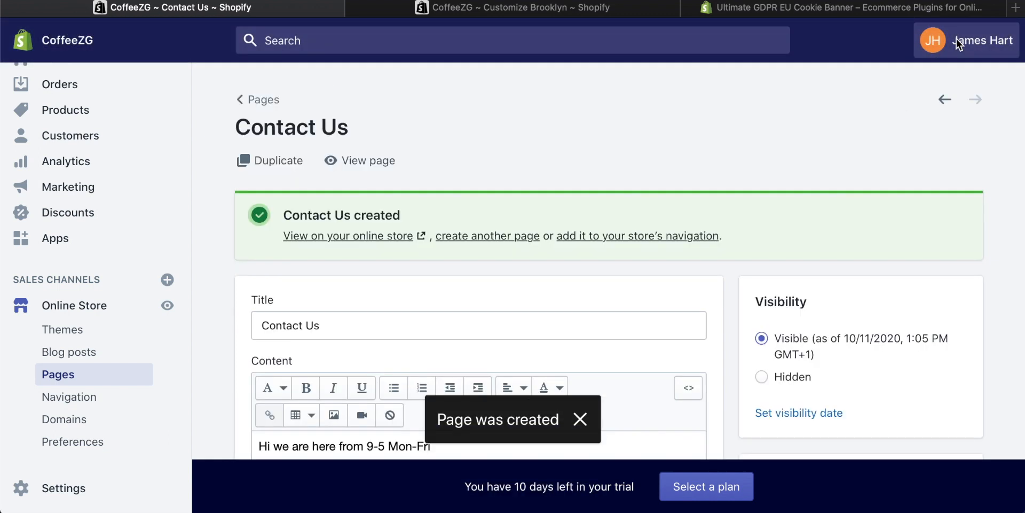
scroll("down", 3)
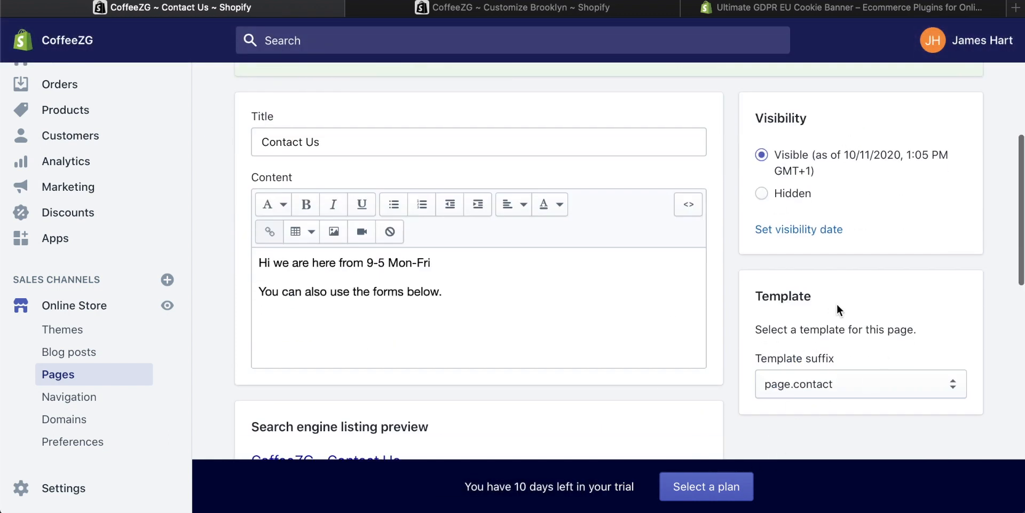
- Review the store contact email in Settings > General without changes, then return Home
left_click(64, 488)
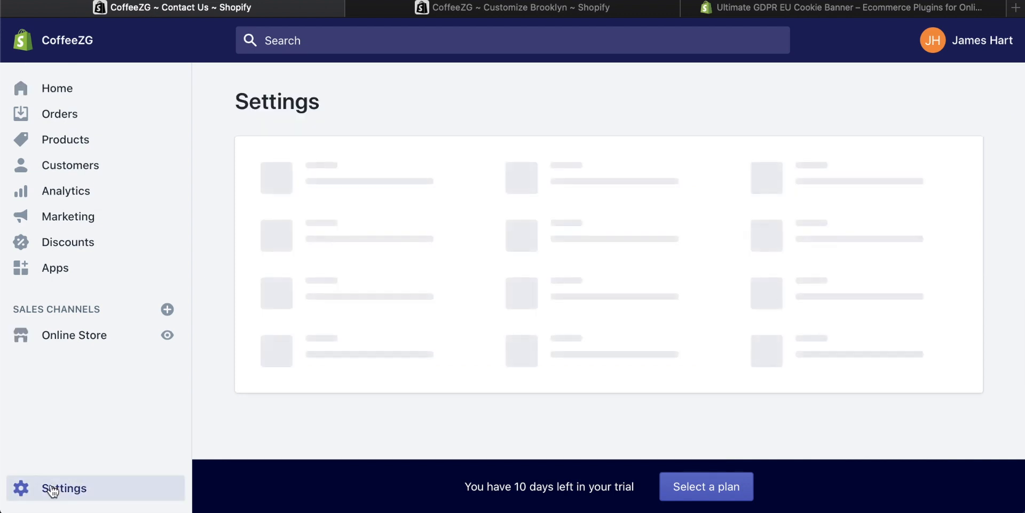
left_click(64, 488)
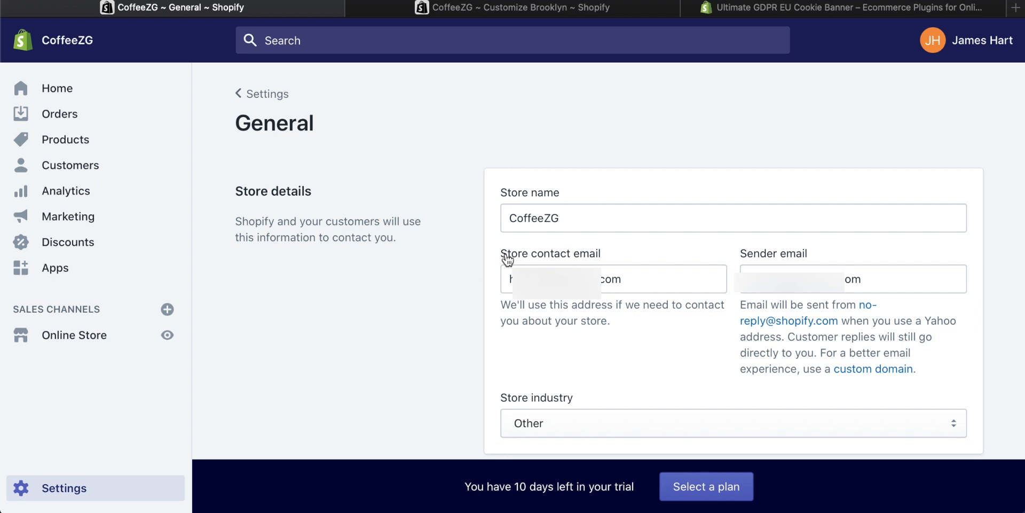
mouse_move(755, 232)
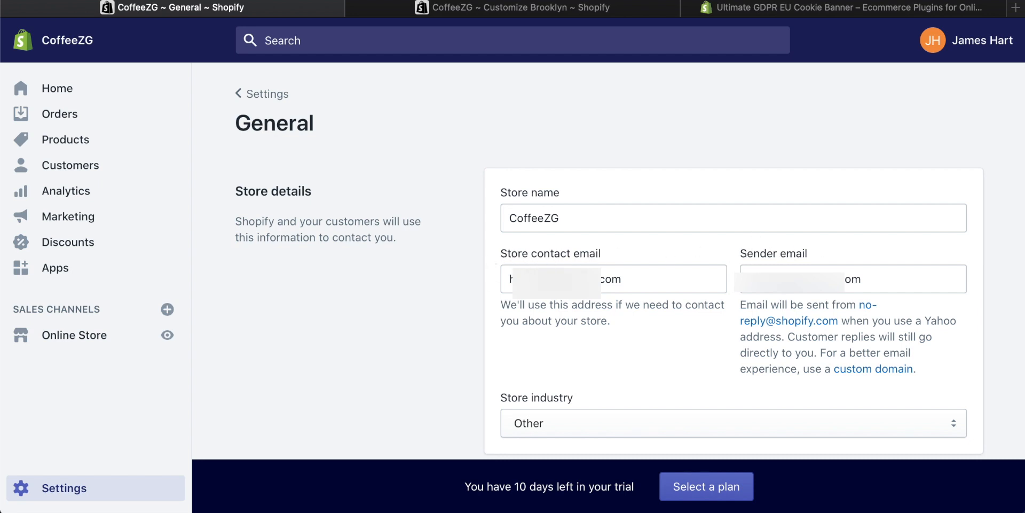
mouse_move(453, 277)
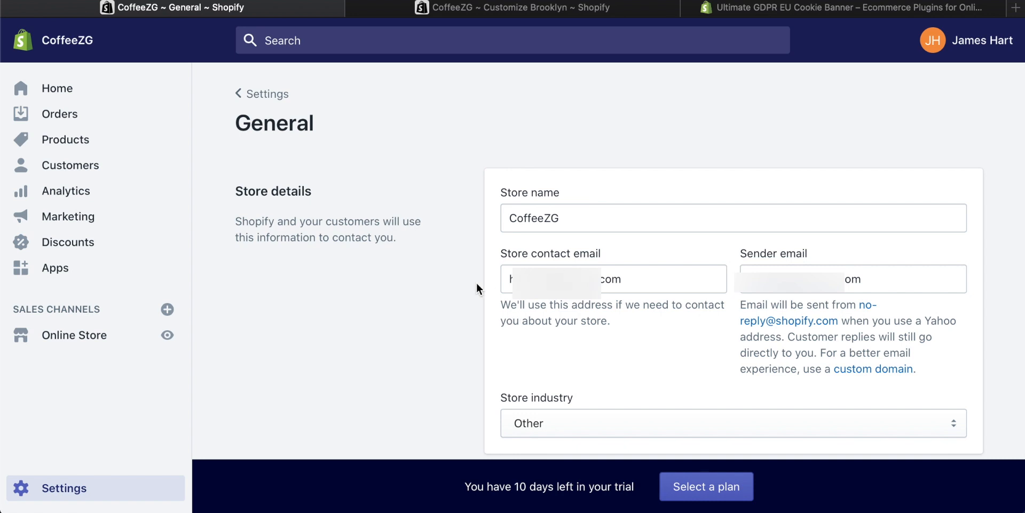
mouse_move(138, 139)
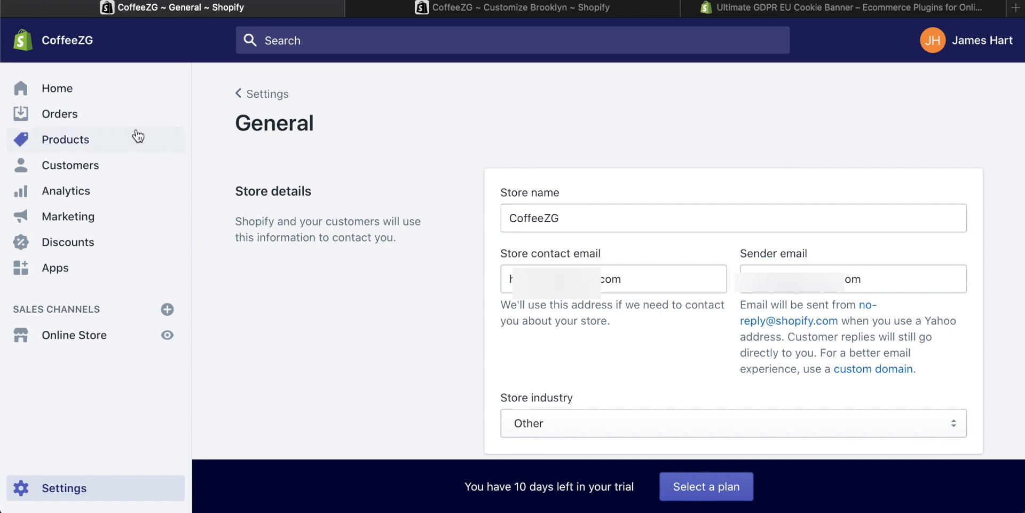
left_click(58, 88)
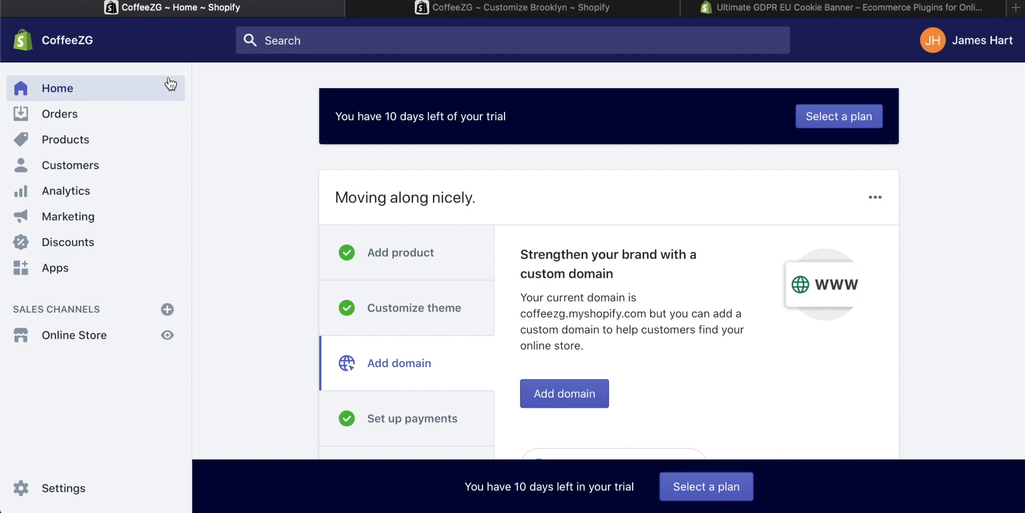
left_click(512, 7)
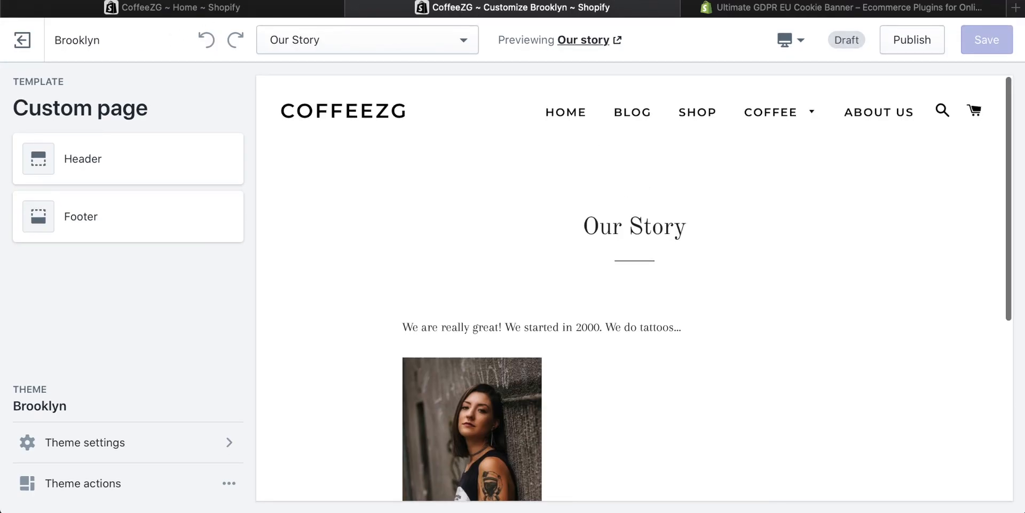
left_click(986, 40)
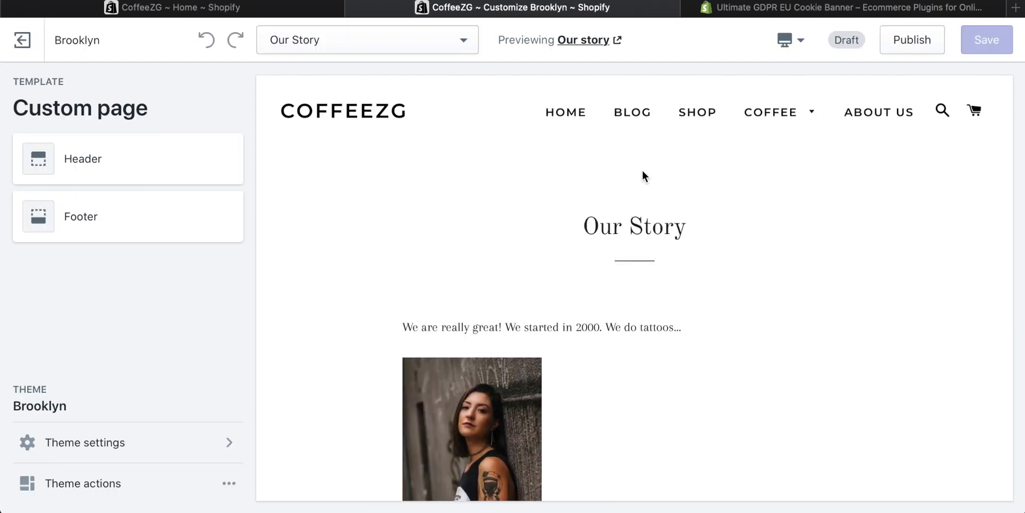
mouse_move(475, 297)
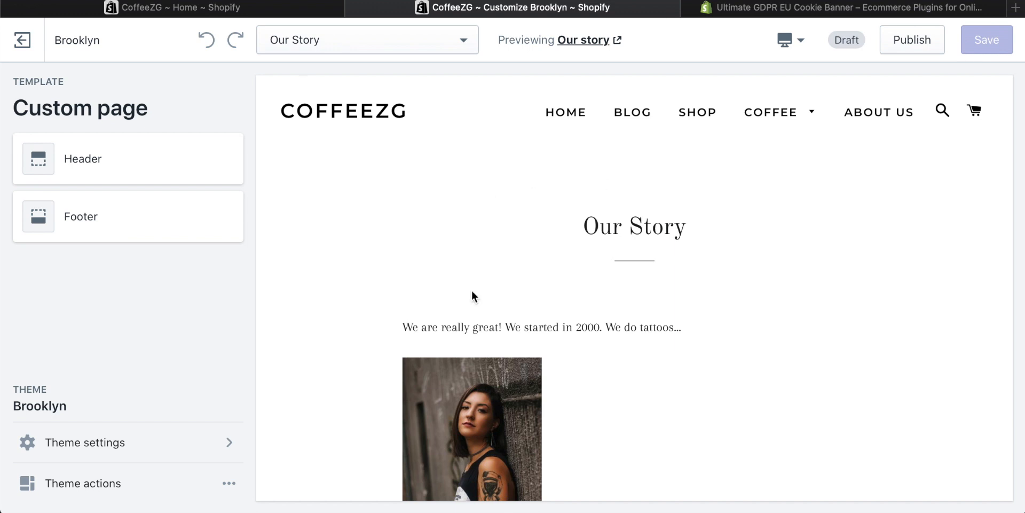
mouse_move(880, 111)
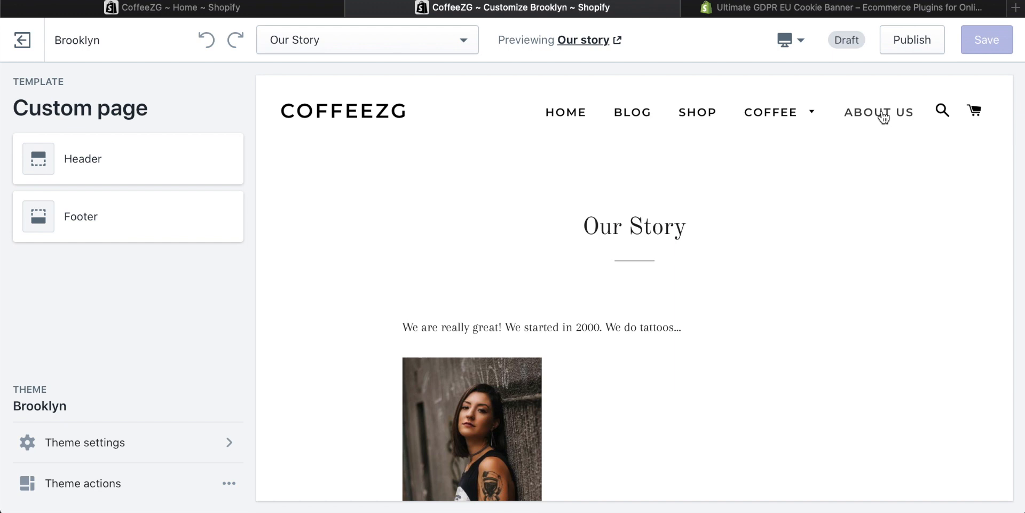
mouse_move(677, 72)
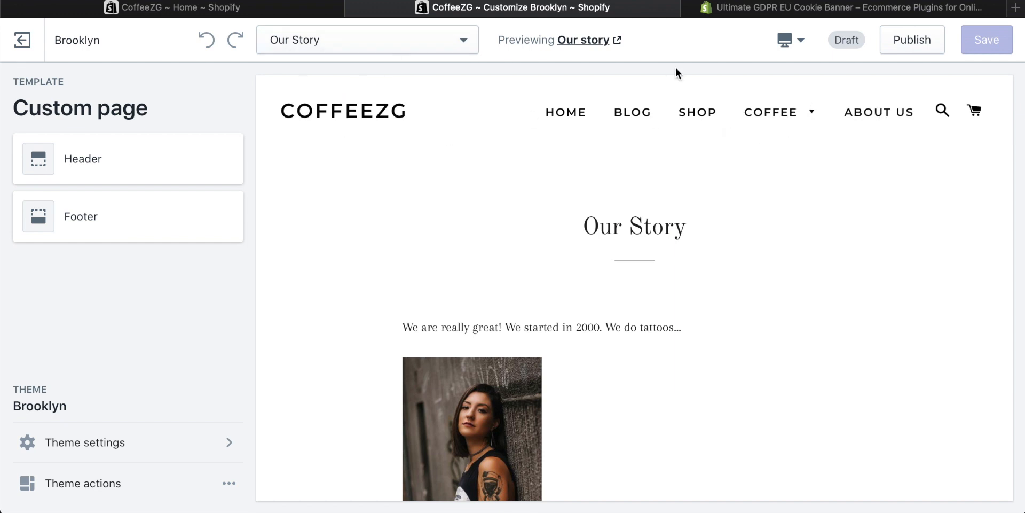
scroll("down", 3)
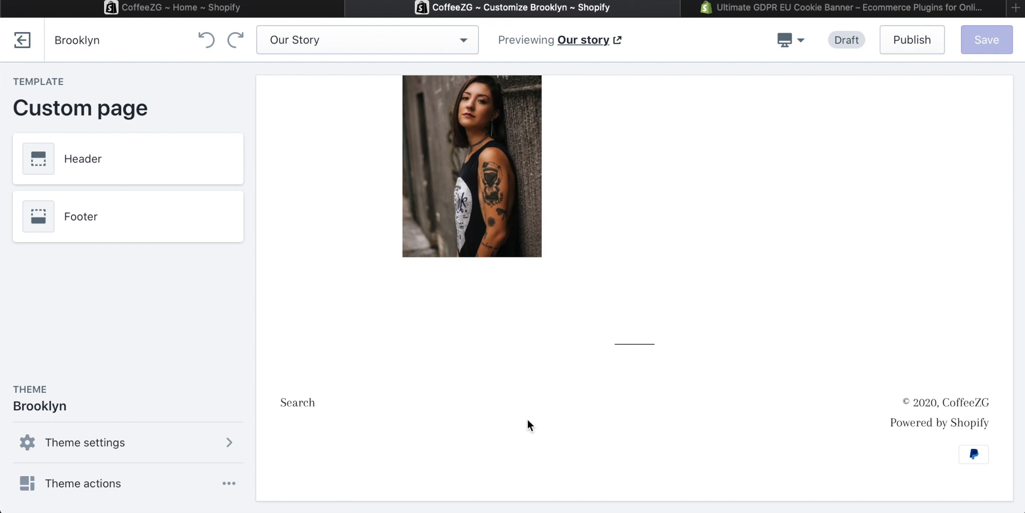
mouse_move(472, 24)
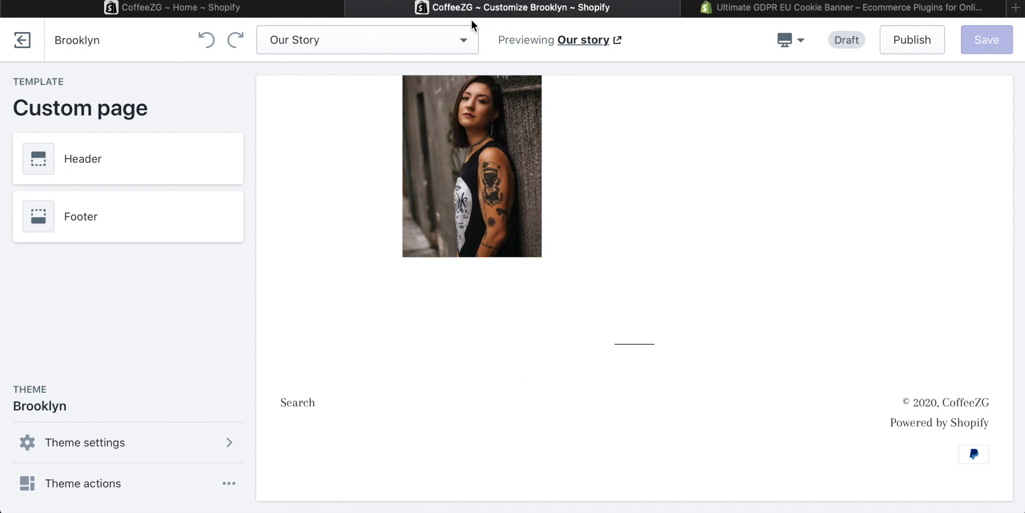
left_click(171, 7)
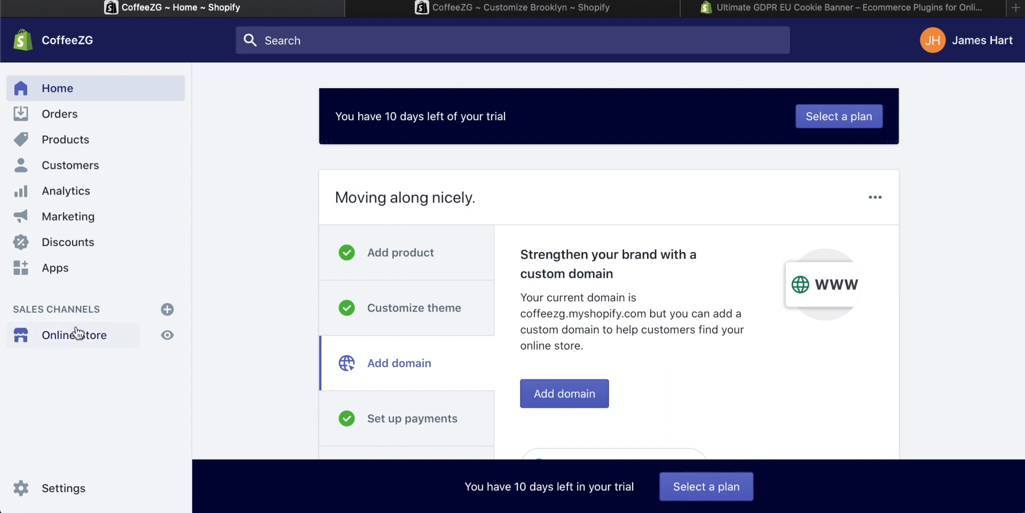
- Open the Footer menu from Online Store > Navigation
left_click(74, 334)
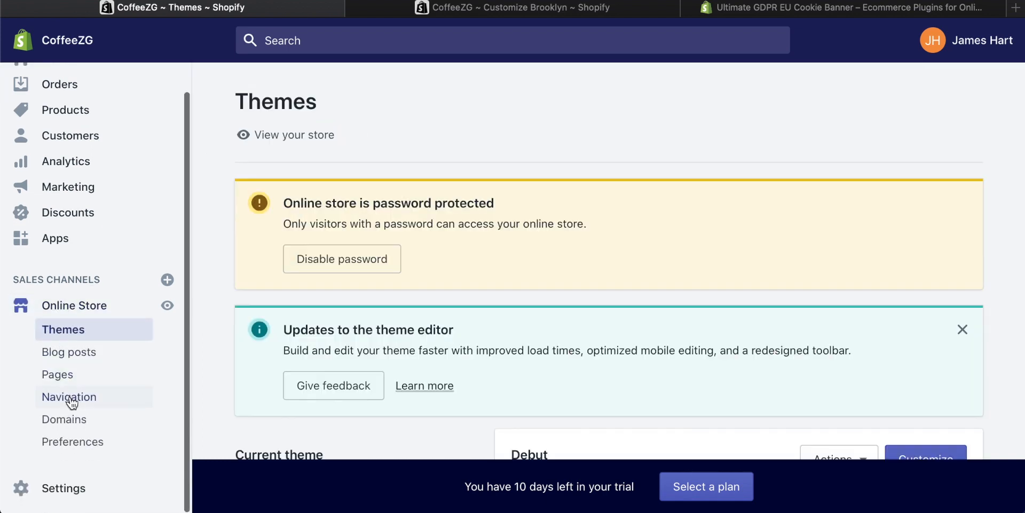
left_click(69, 396)
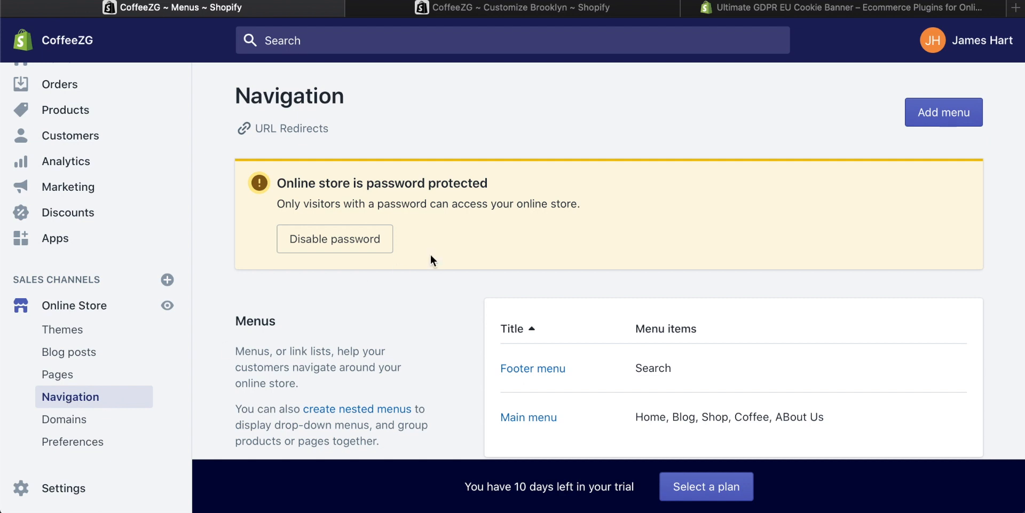
scroll("down", 3)
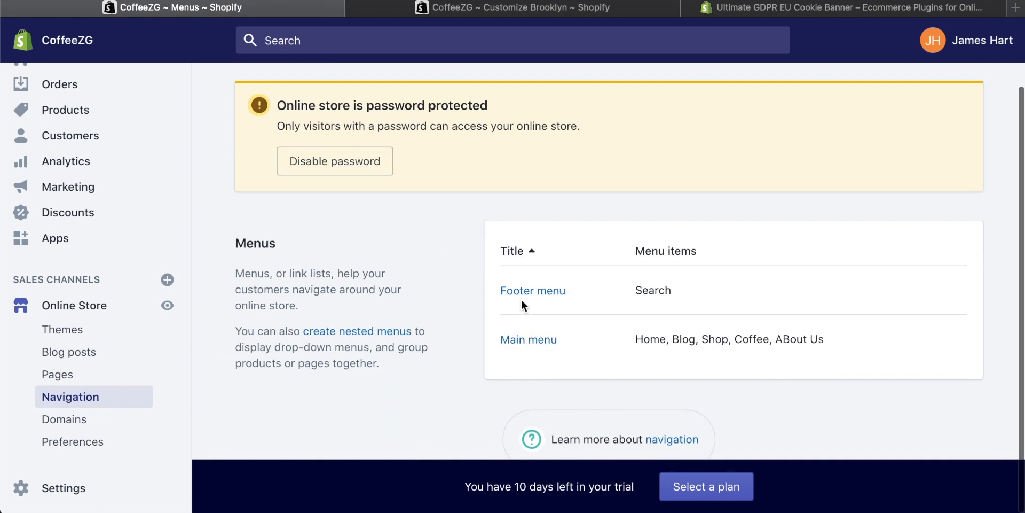
left_click(532, 291)
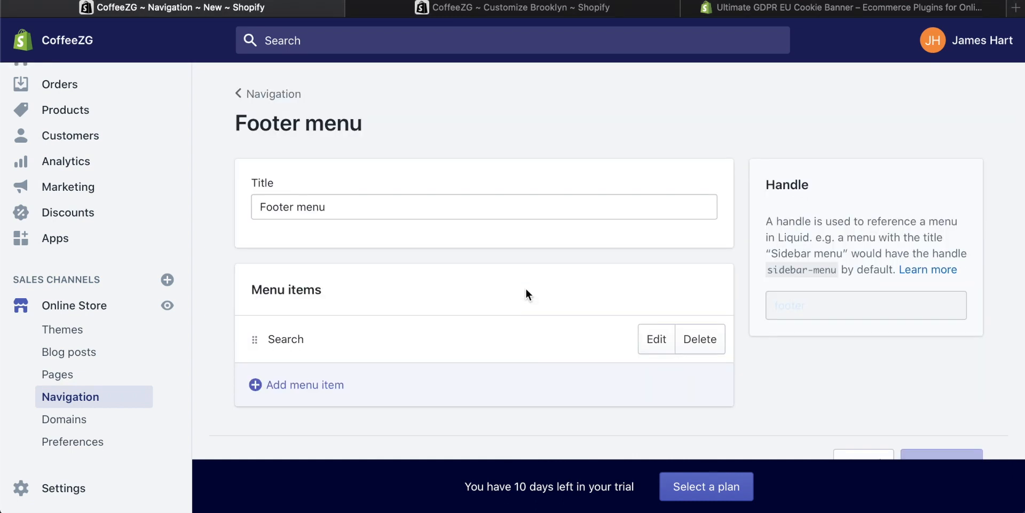
mouse_move(296, 384)
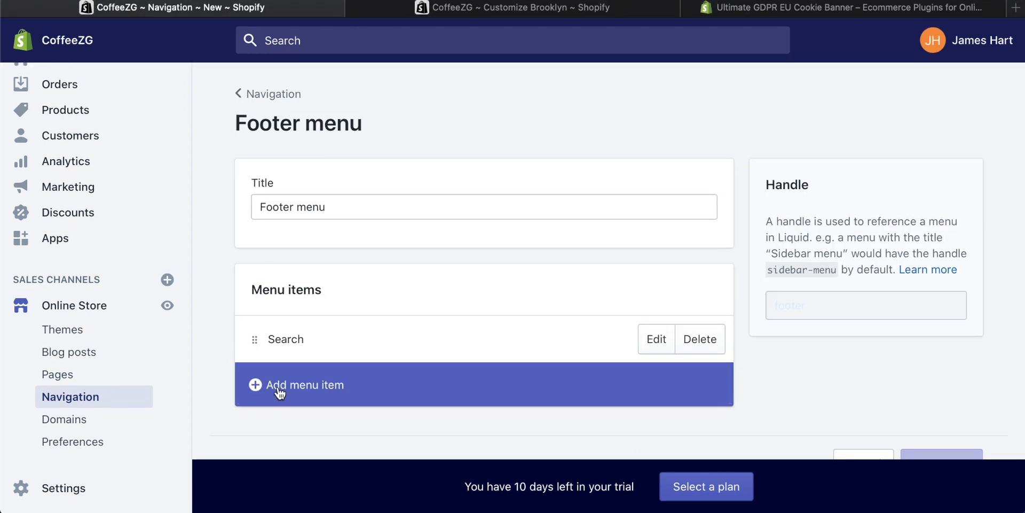
- Add a 'Contact Us' footer menu item linked to Pages > Contact Us and save the menu
left_click(304, 385)
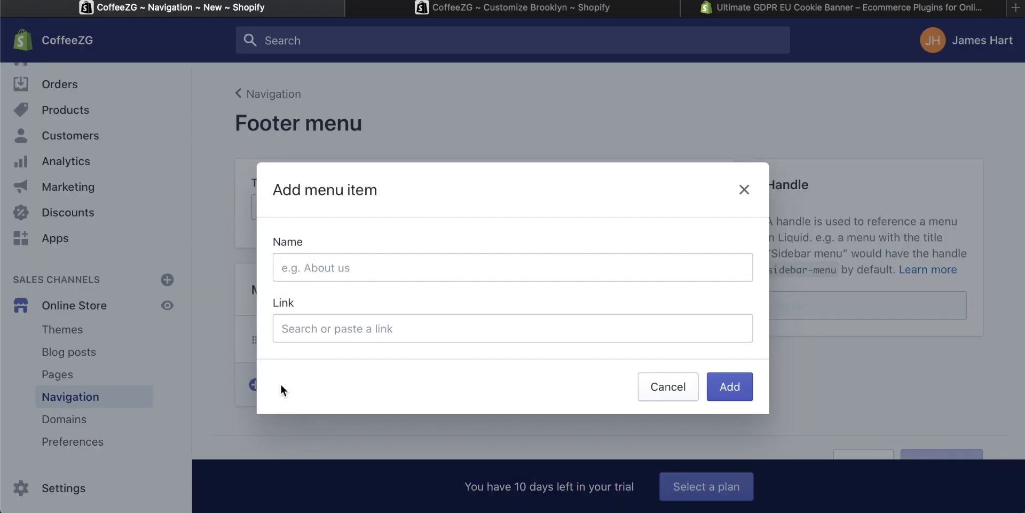
type("Co")
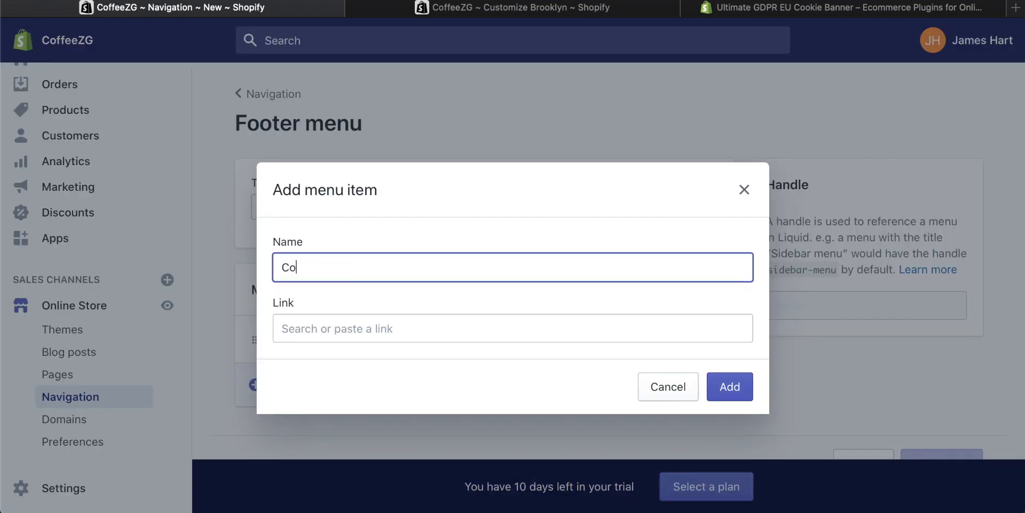
type("Contact Us")
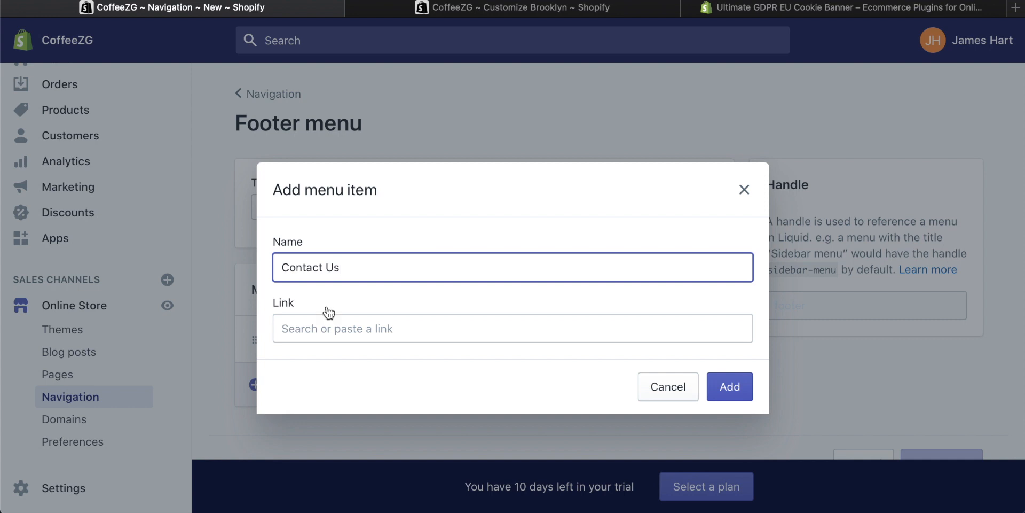
left_click(512, 327)
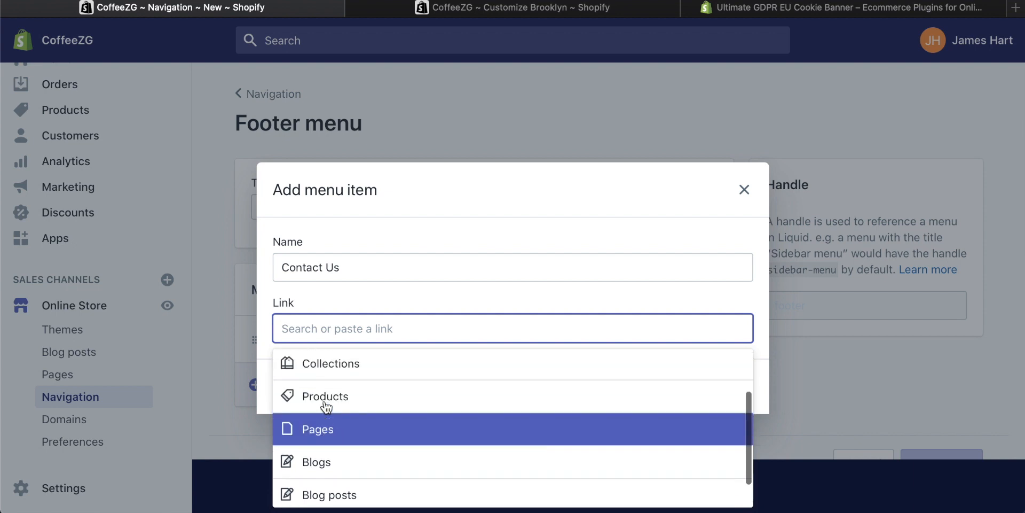
left_click(317, 428)
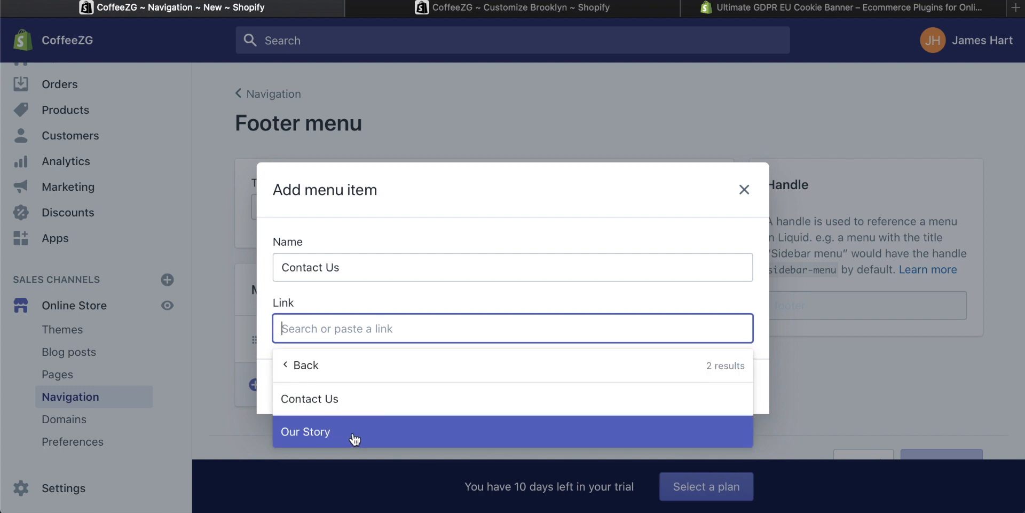
mouse_move(340, 399)
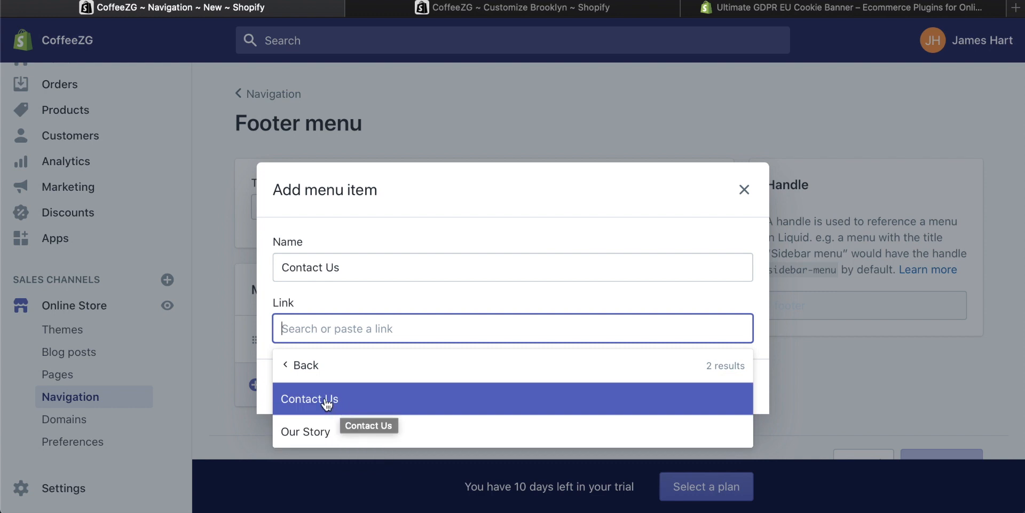
left_click(310, 399)
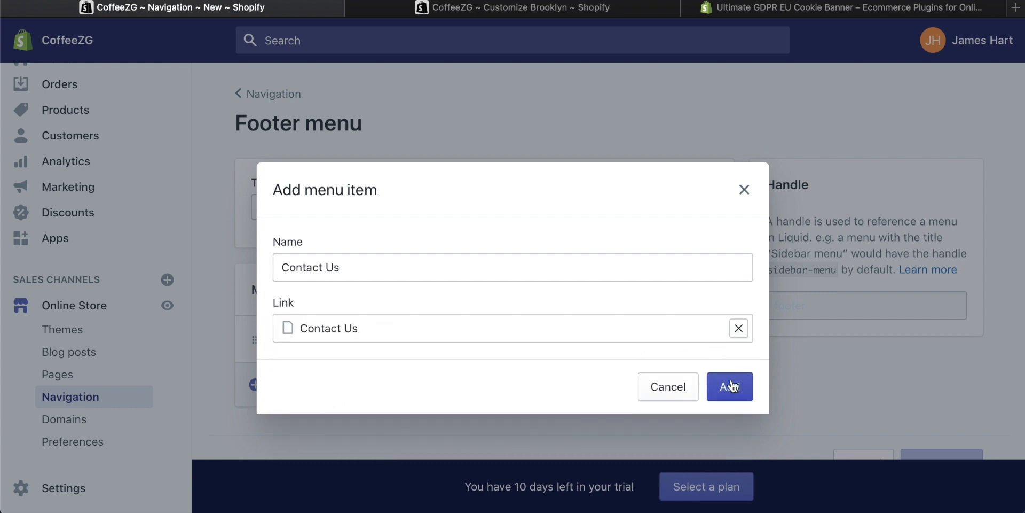
left_click(730, 387)
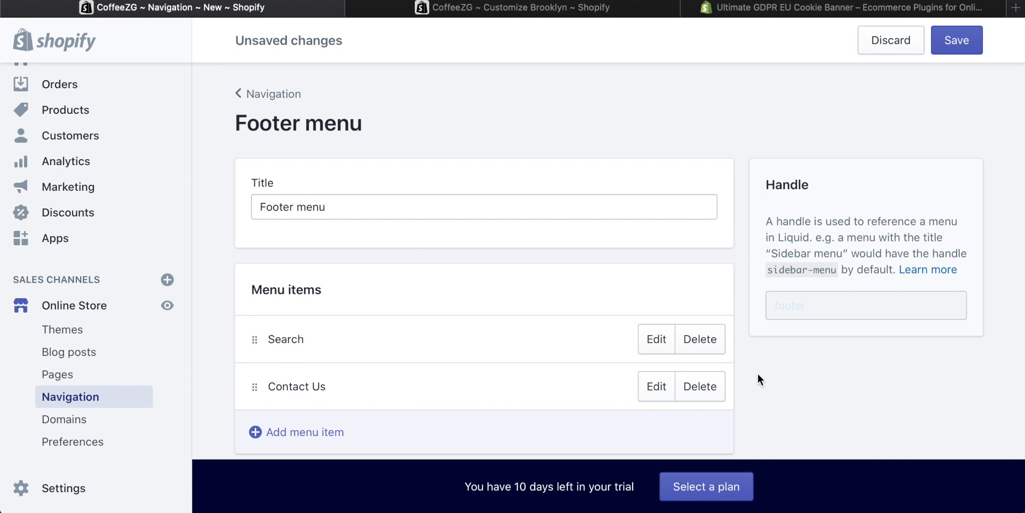
left_click(957, 40)
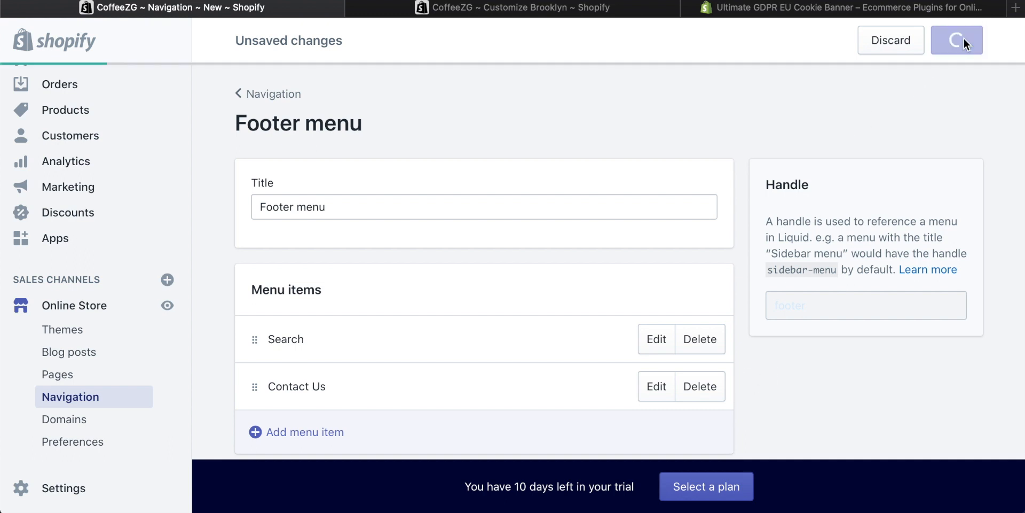
left_click(956, 41)
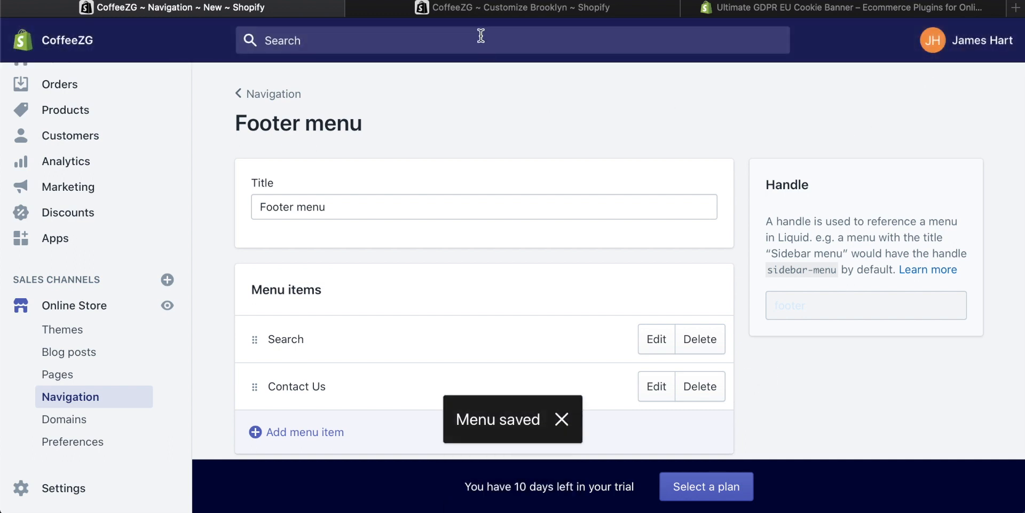
- Show the home page in the Brooklyn customizer and scroll to the footer's Search and Contact Us links
left_click(514, 8)
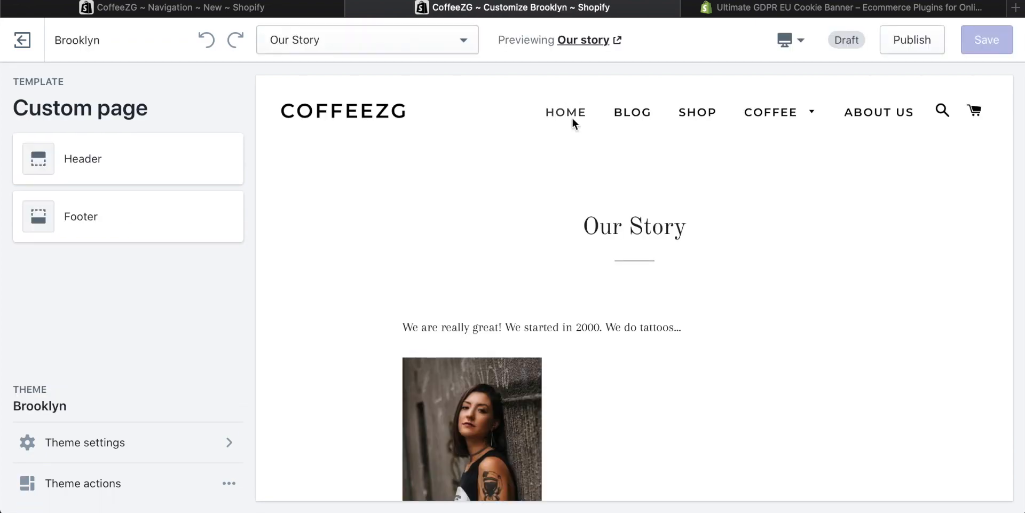
left_click(367, 40)
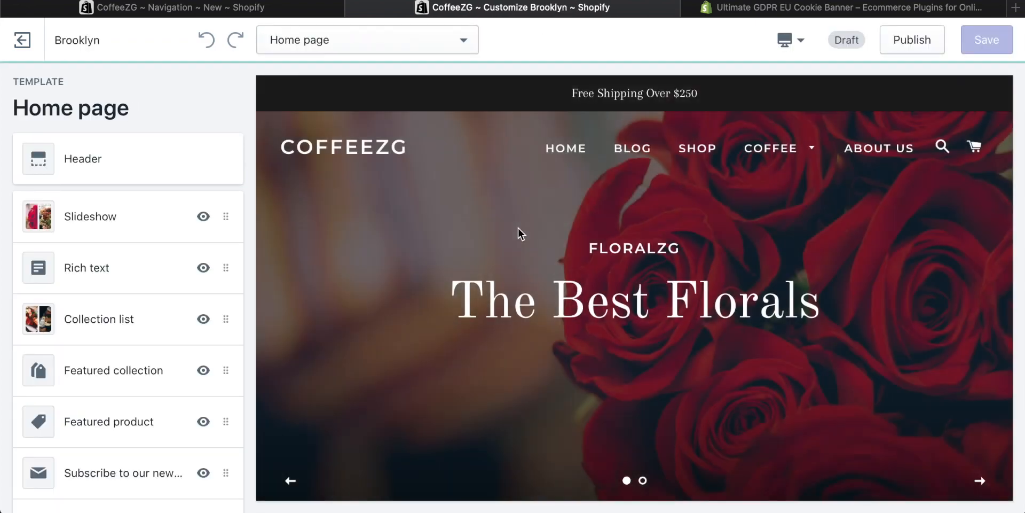
scroll("down", 3)
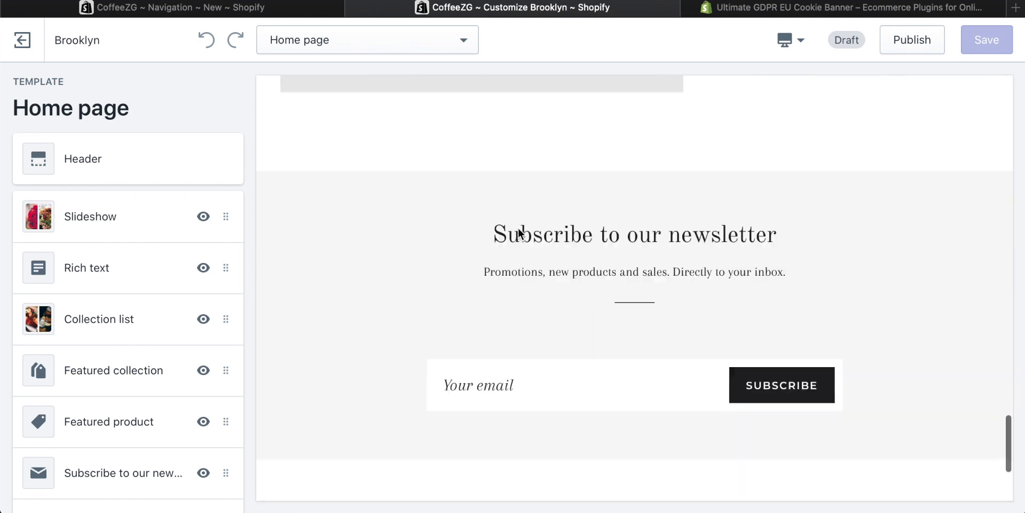
scroll("down", 3)
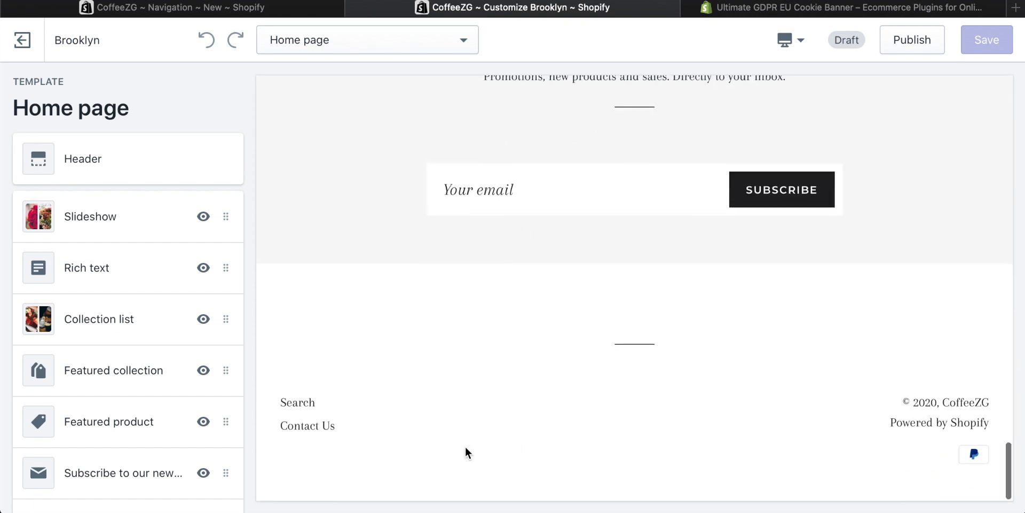
mouse_move(308, 426)
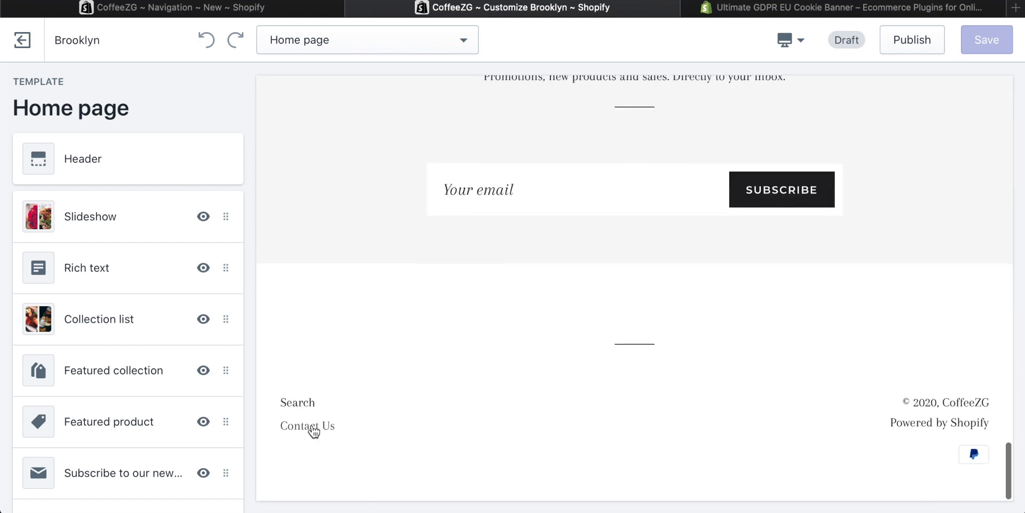
left_click(308, 425)
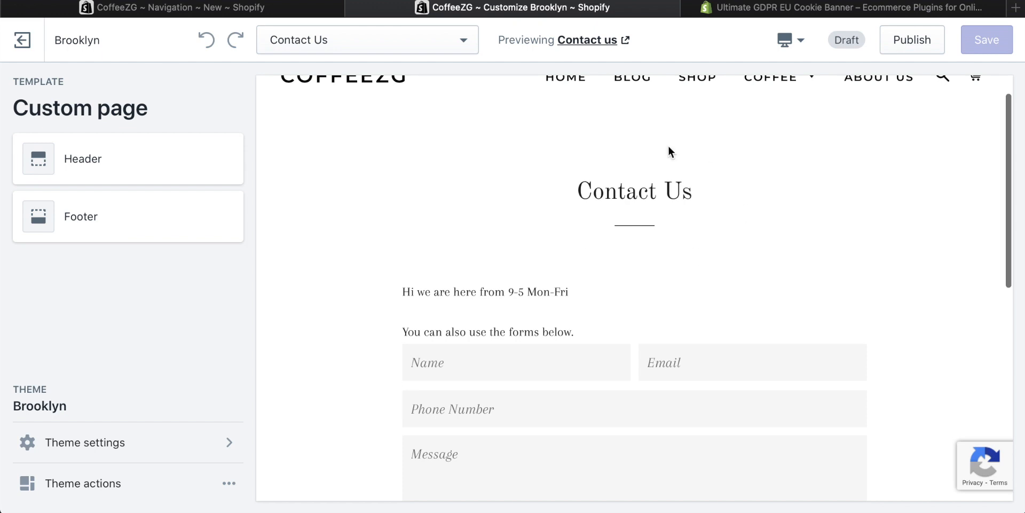
scroll("down", 3)
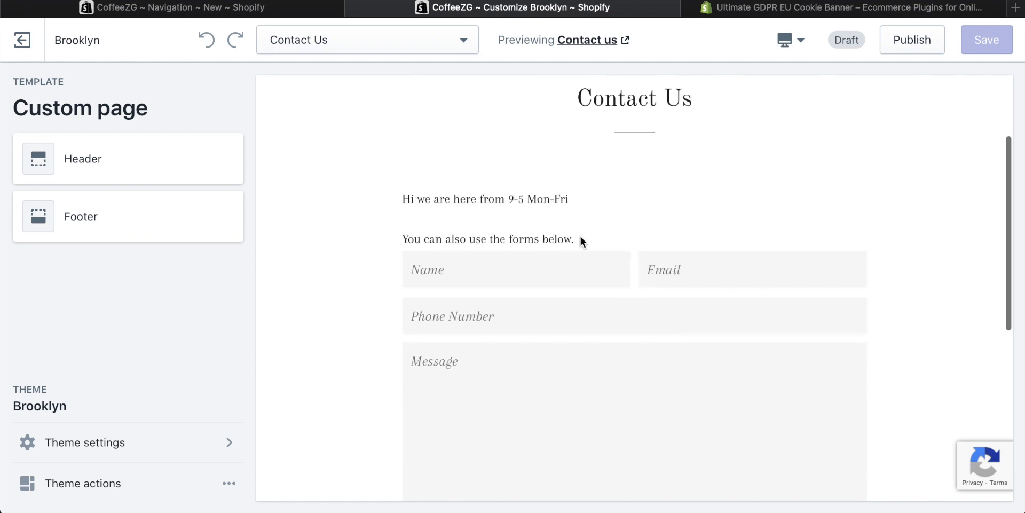
scroll("down", 3)
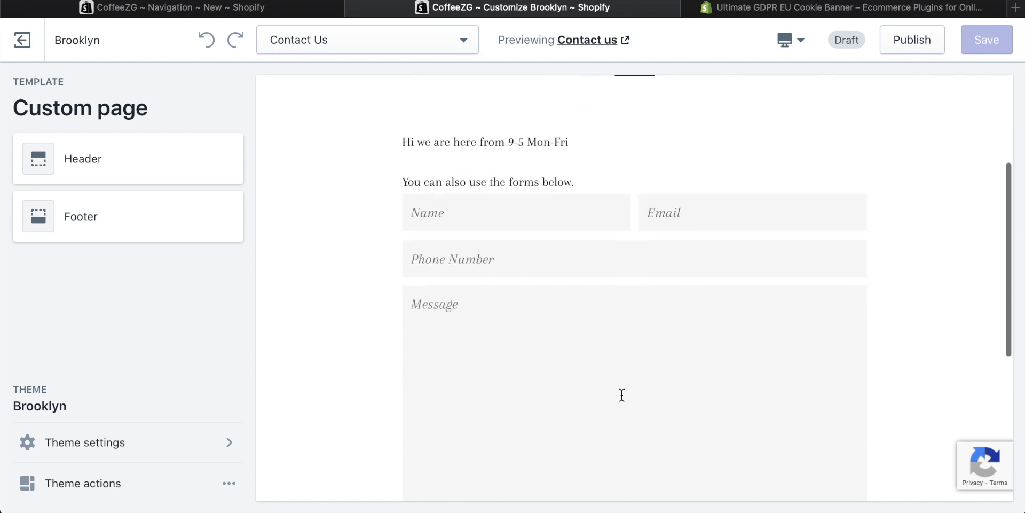
scroll("down", 3)
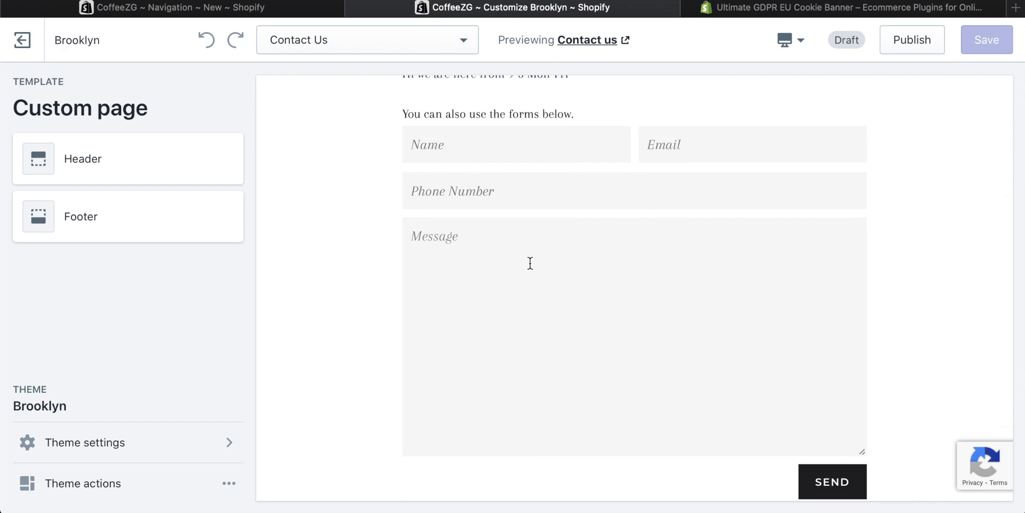
scroll("down", 3)
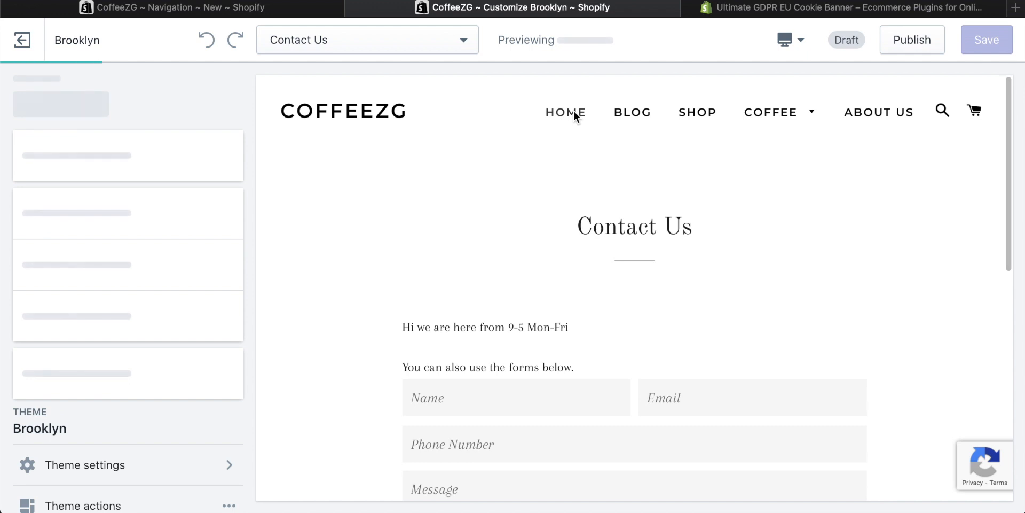
left_click(367, 40)
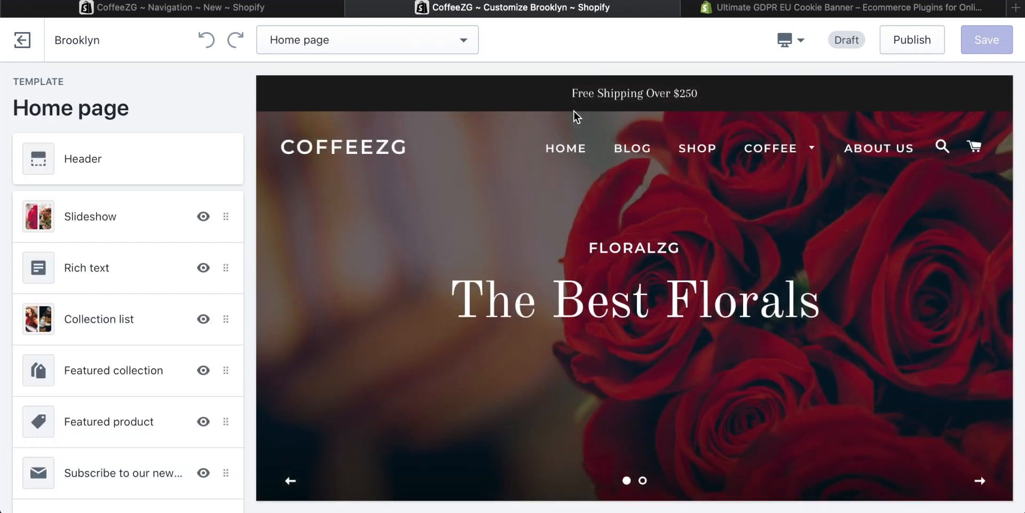